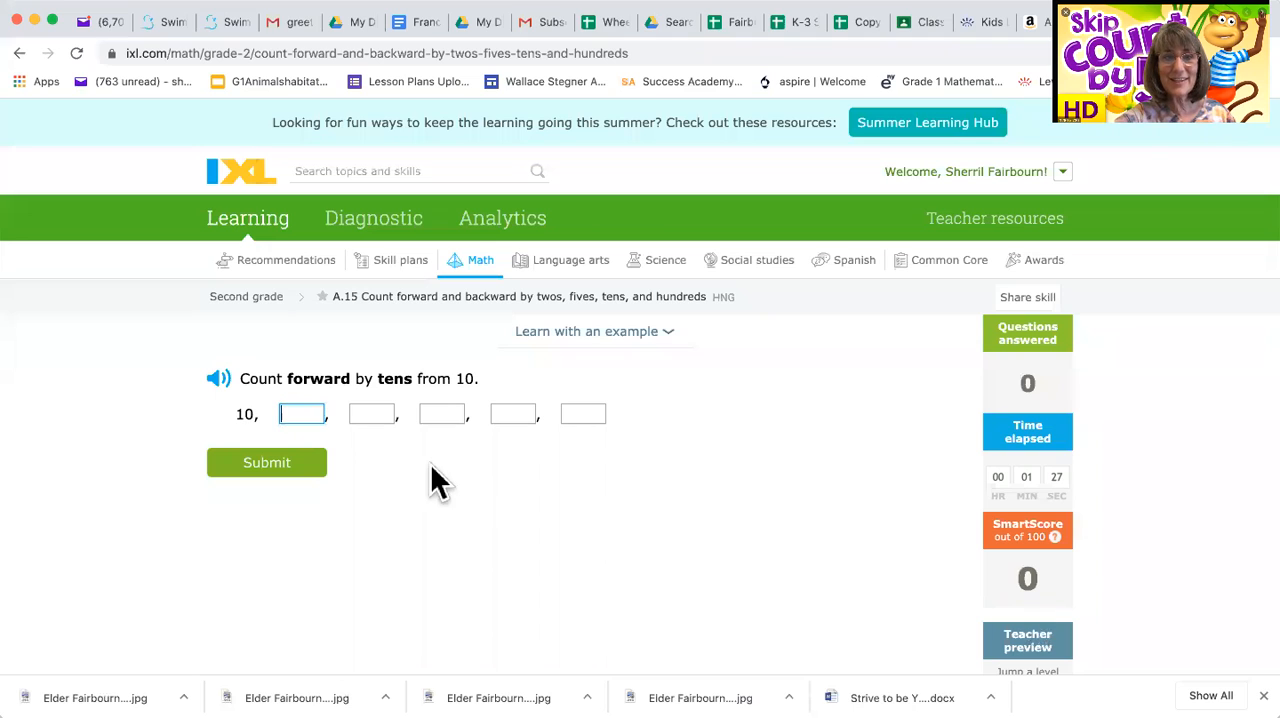
Step: Expand 'Learn with an example' to see counting by hundreds from 400 to 800
left_click(586, 332)
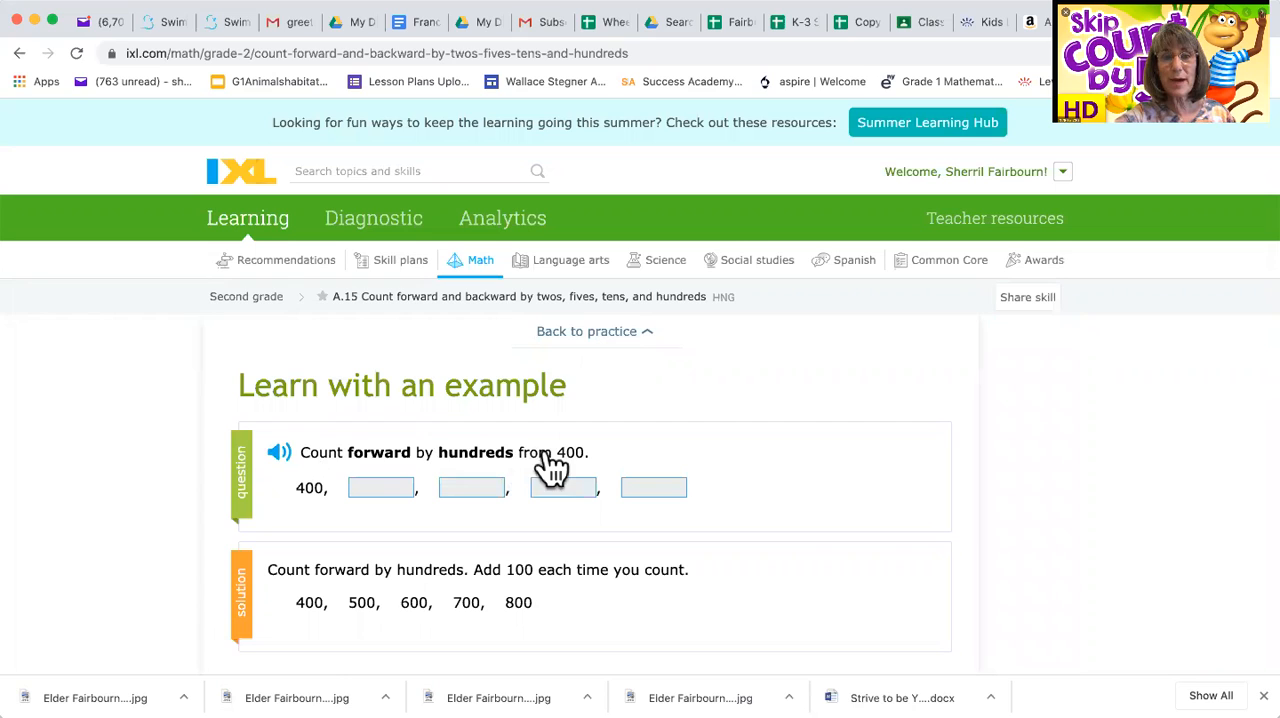
mouse_move(330, 500)
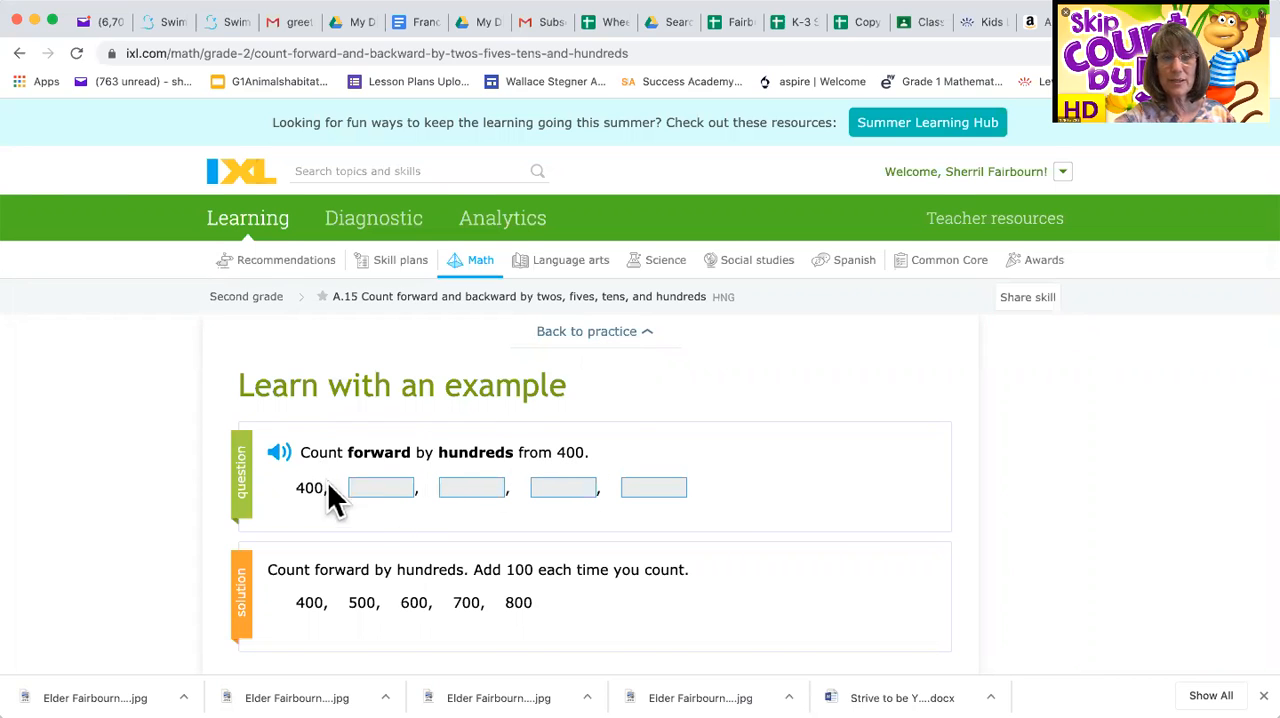
mouse_move(372, 560)
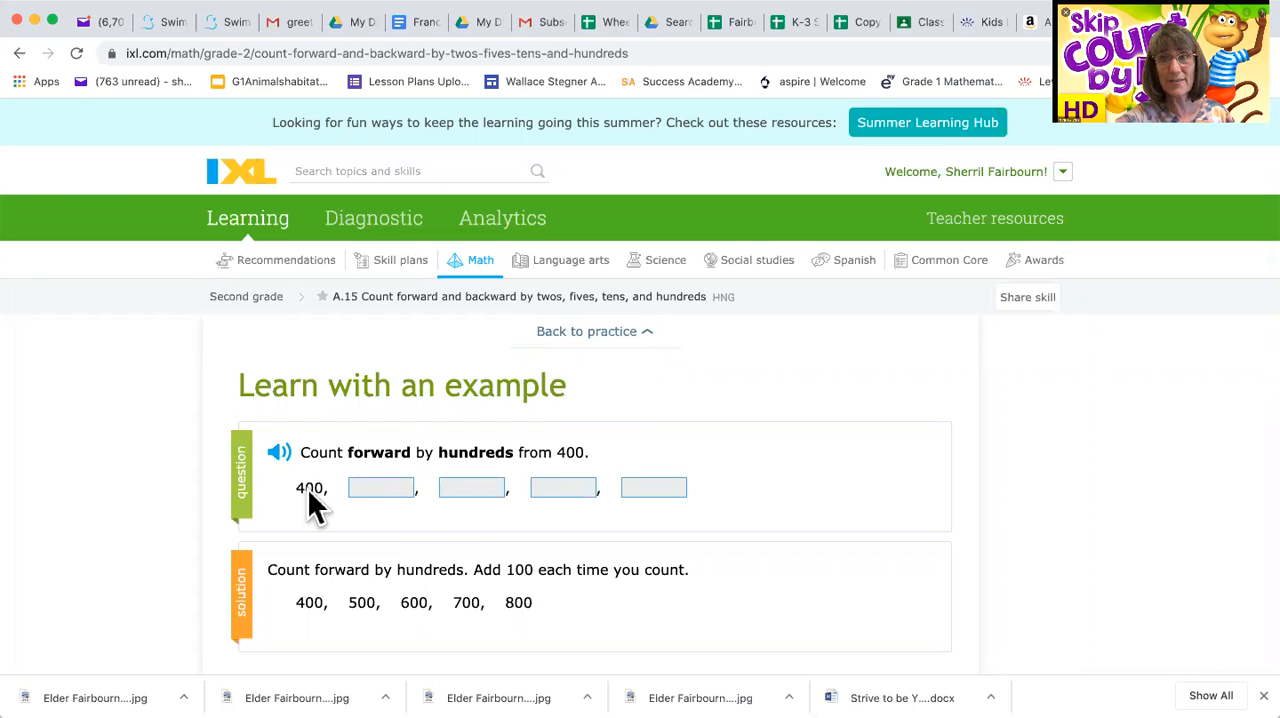
mouse_move(316, 630)
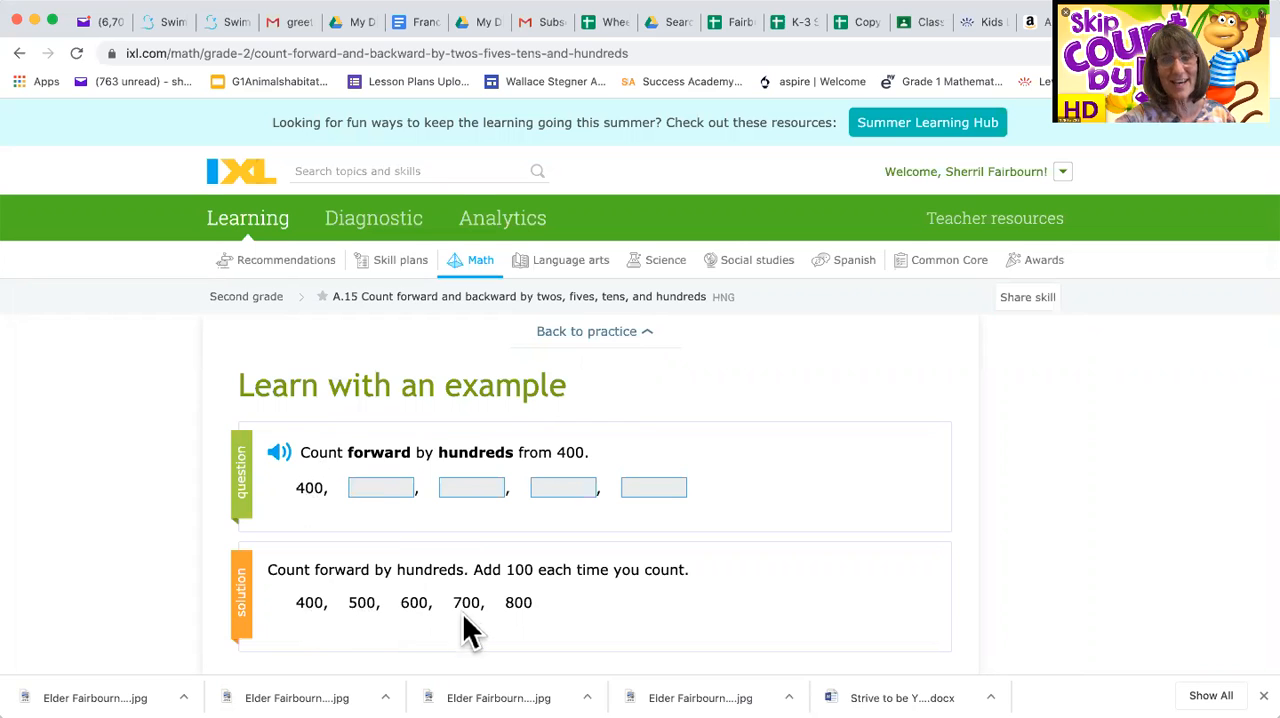
mouse_move(528, 628)
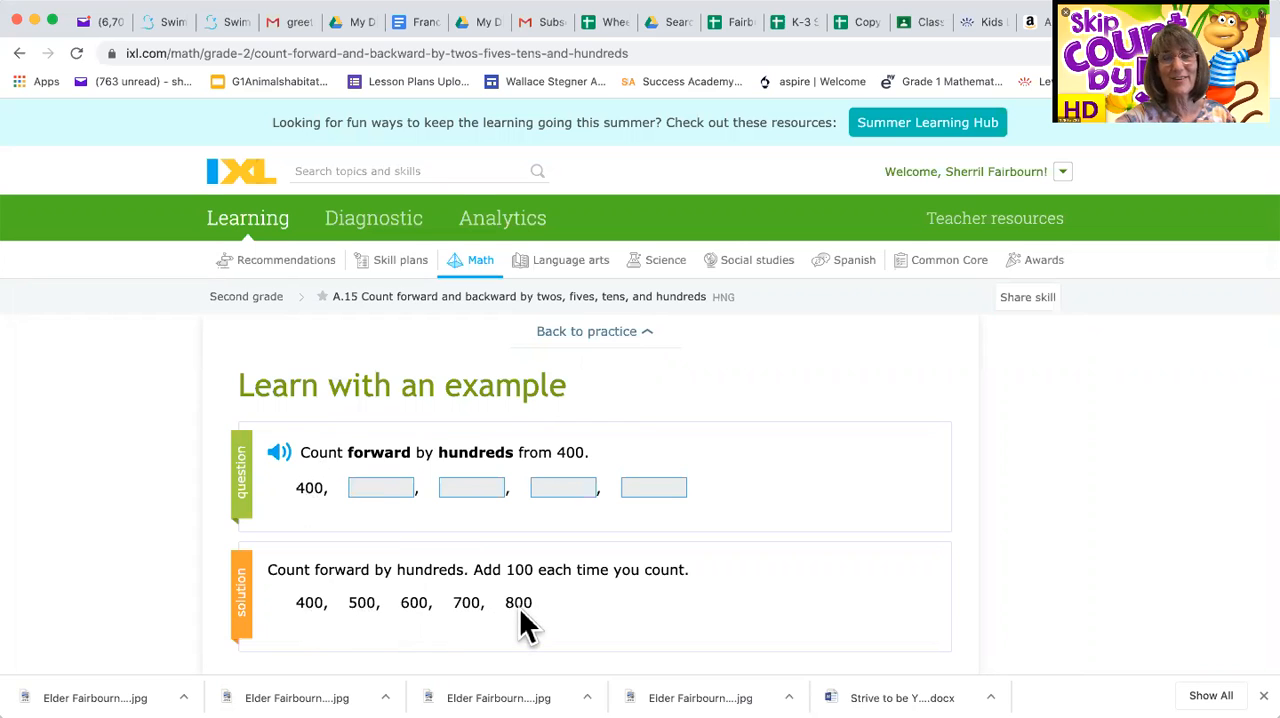
mouse_move(316, 524)
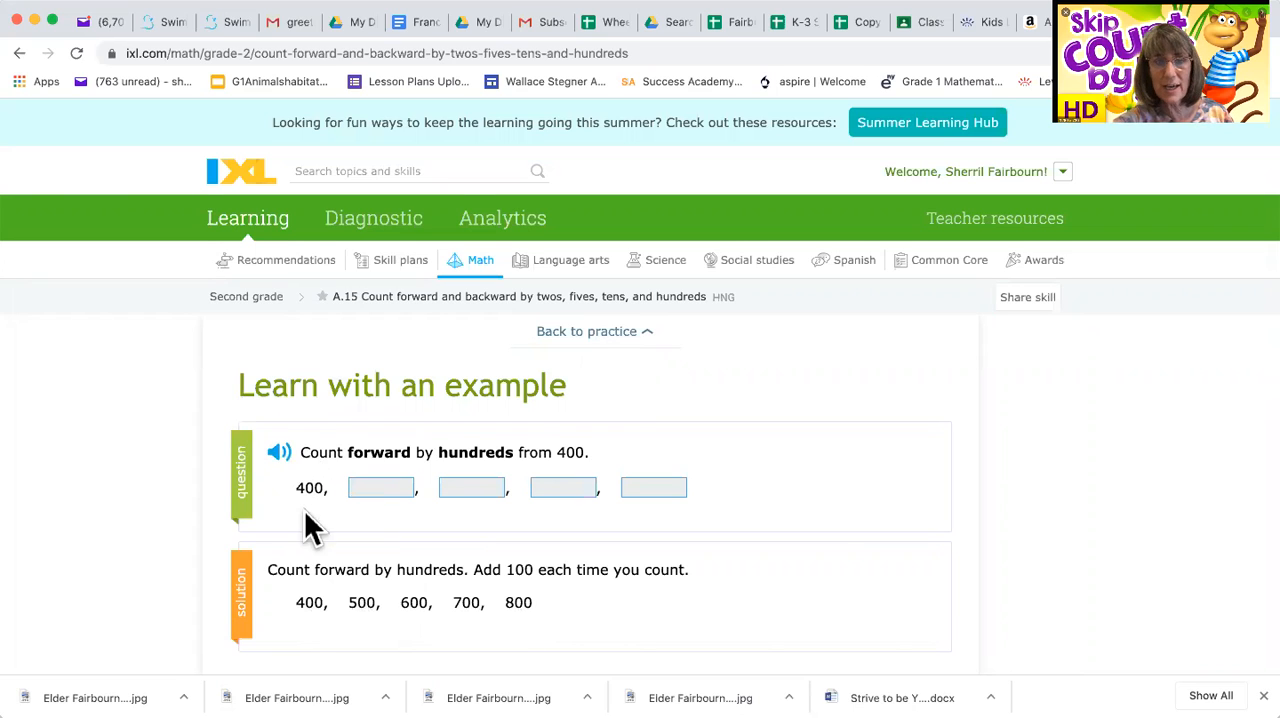
mouse_move(318, 516)
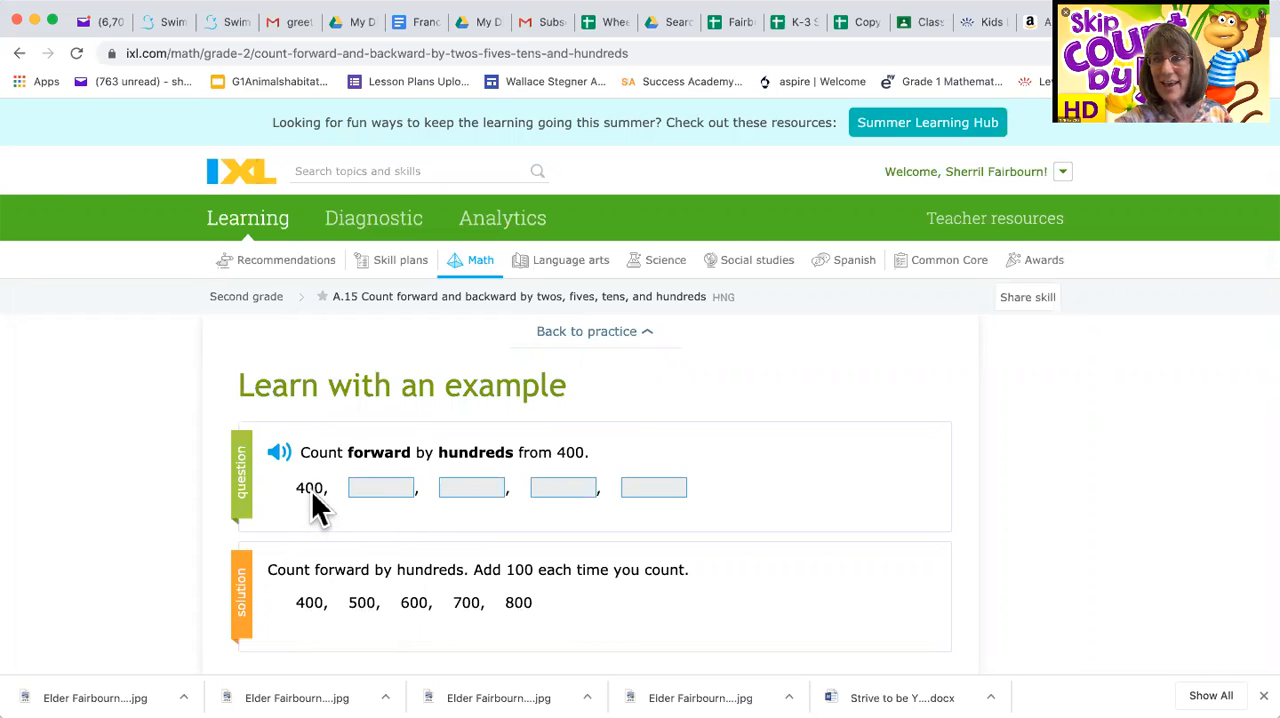
mouse_move(308, 508)
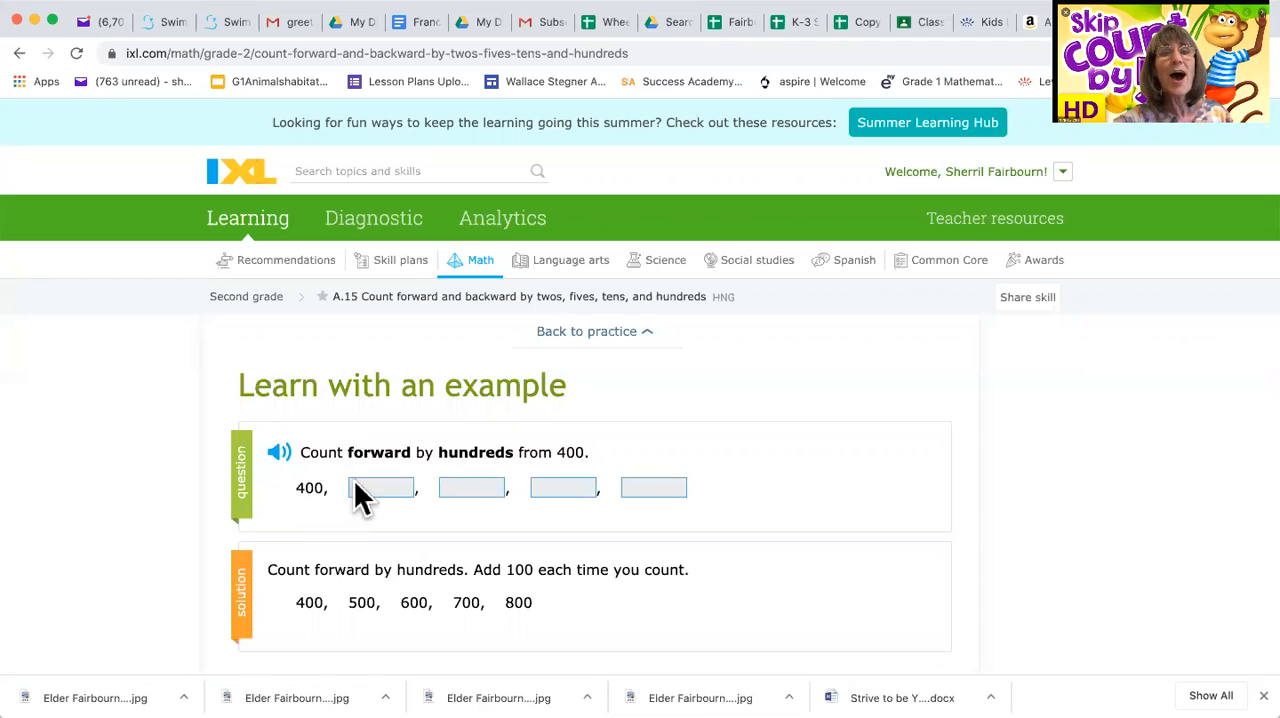
mouse_move(476, 488)
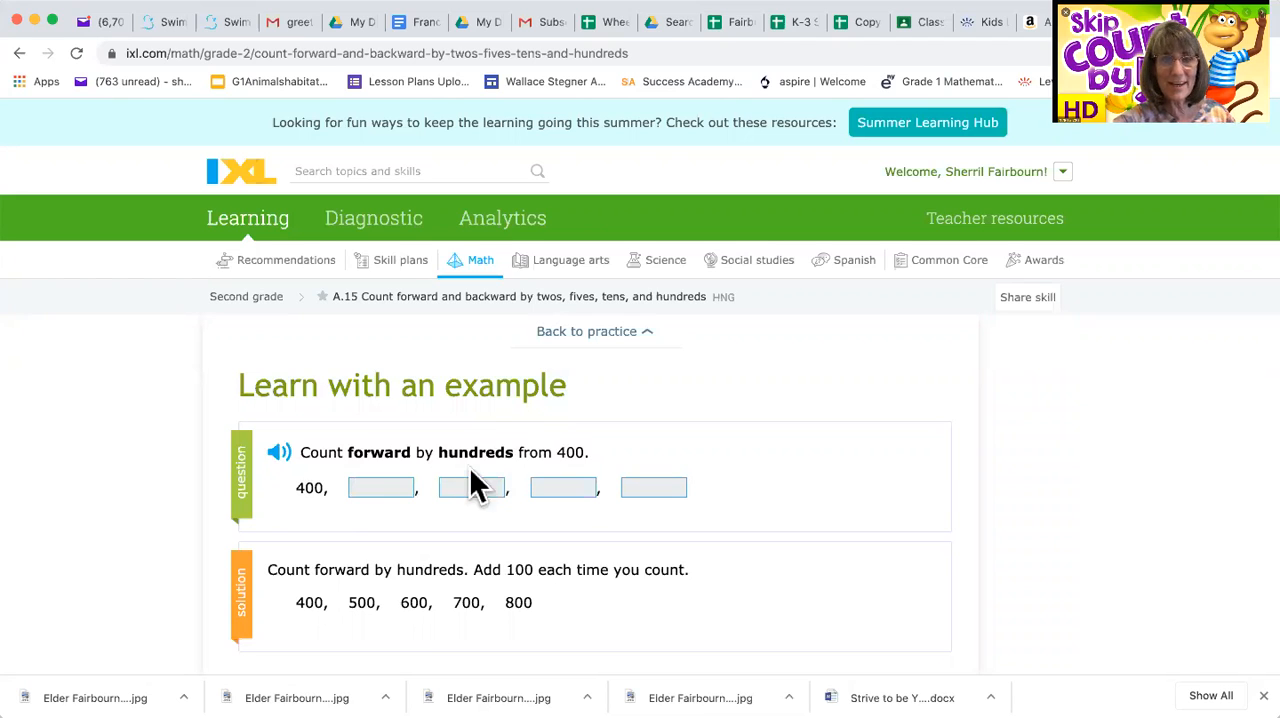
mouse_move(588, 332)
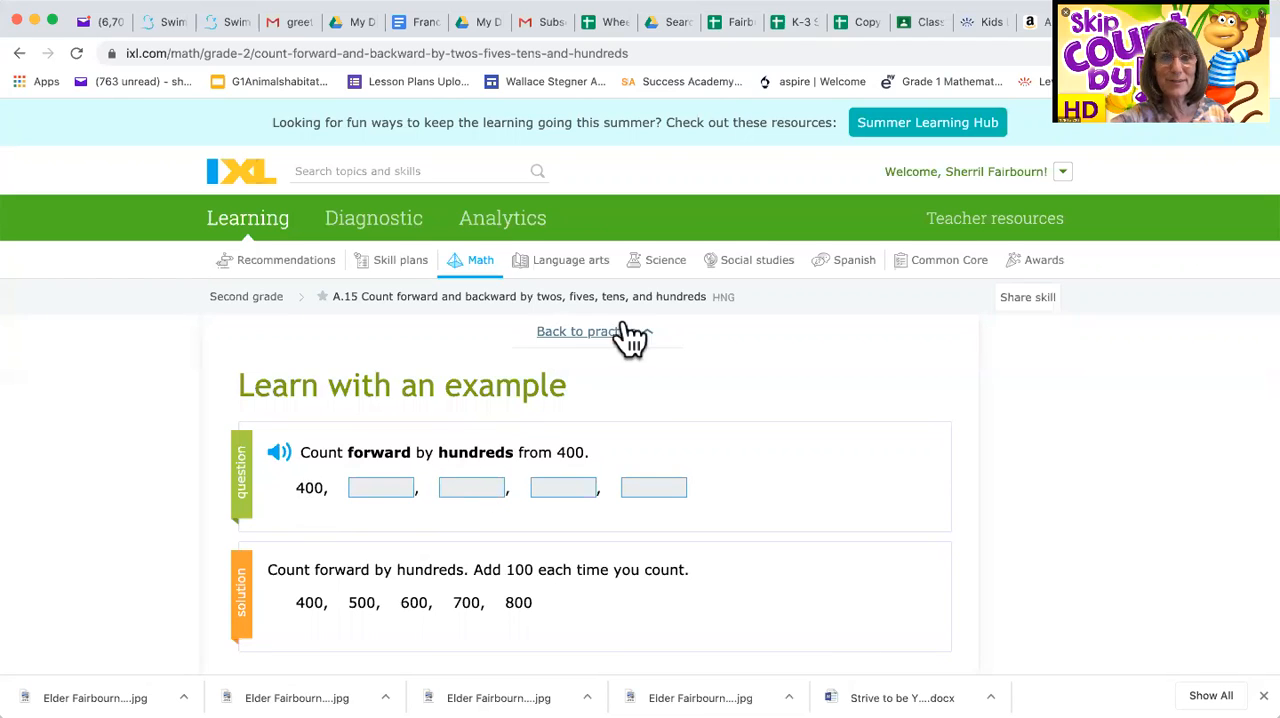
Step: Go back to practice and submit the tens-from-10 sequence 20, 30, 40, 50, scoring 10
left_click(584, 332)
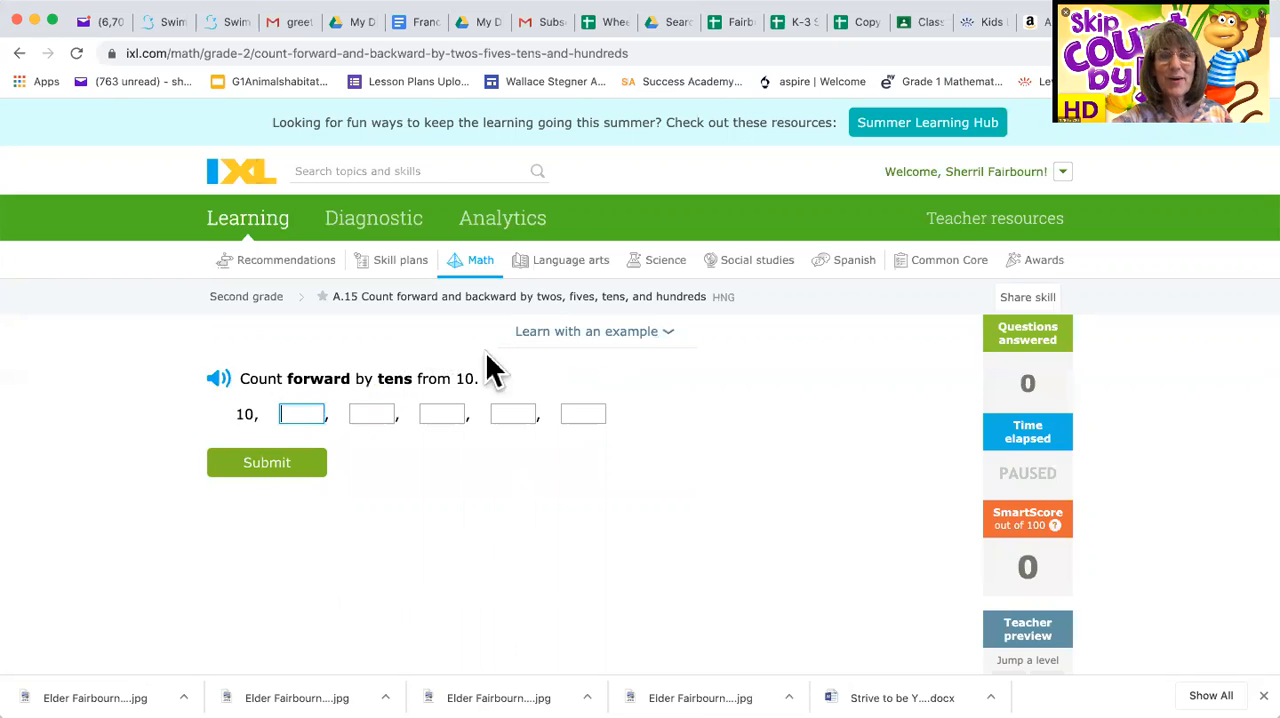
mouse_move(264, 404)
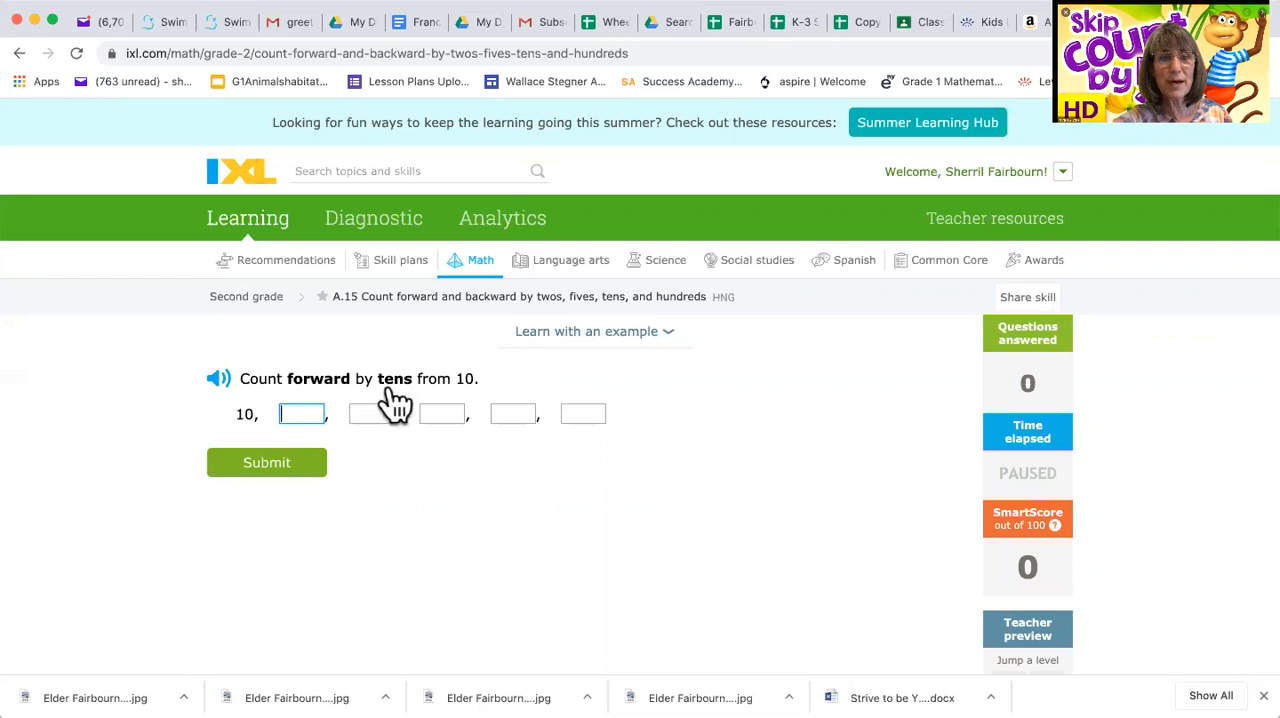
mouse_move(256, 430)
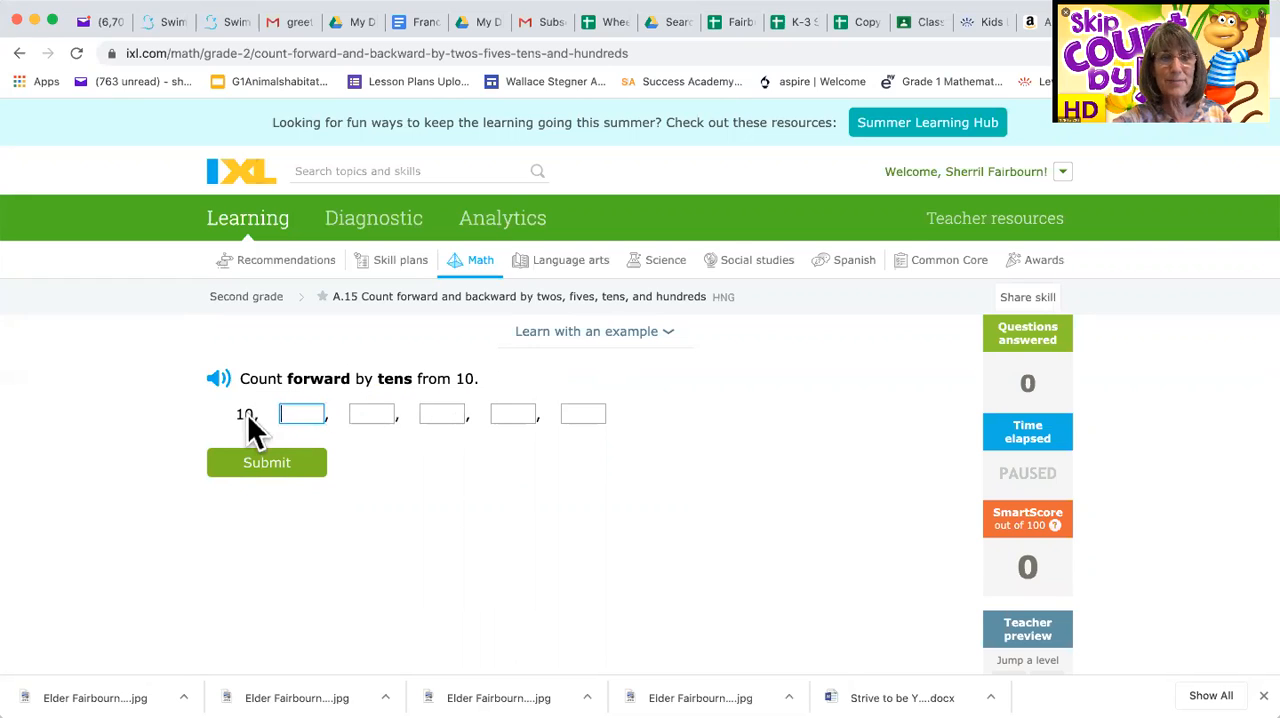
type("2")
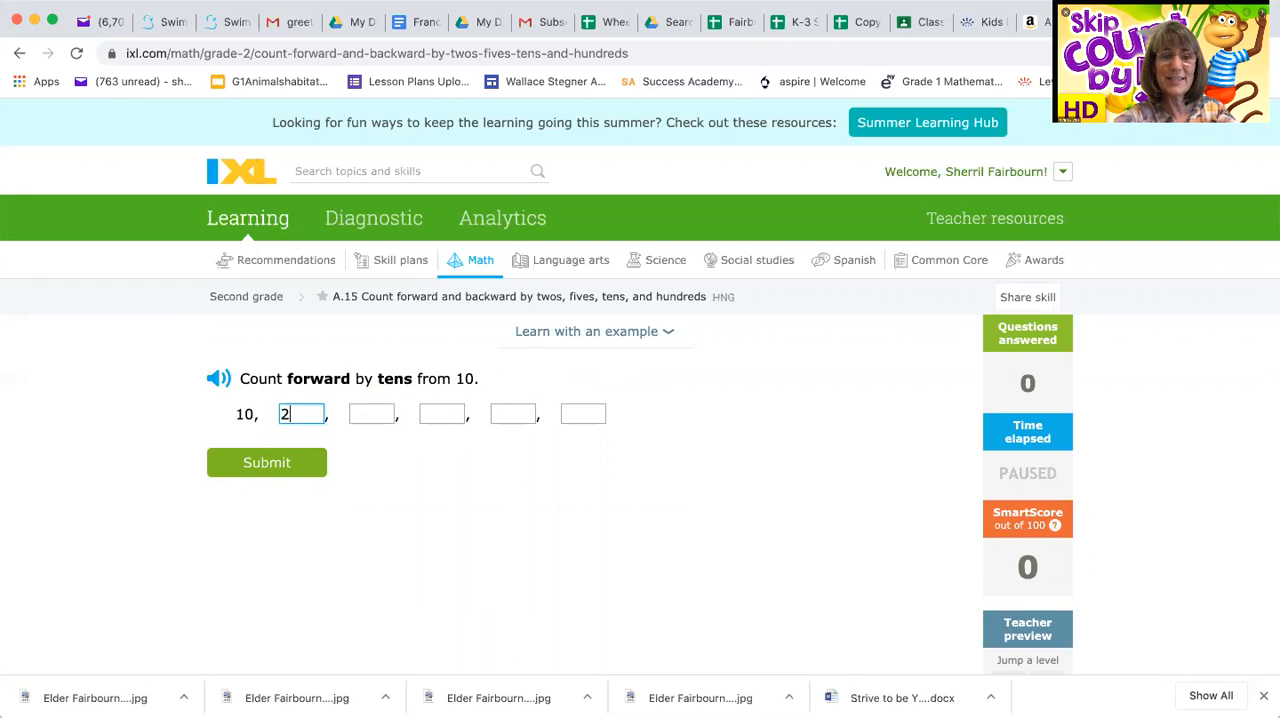
type("0")
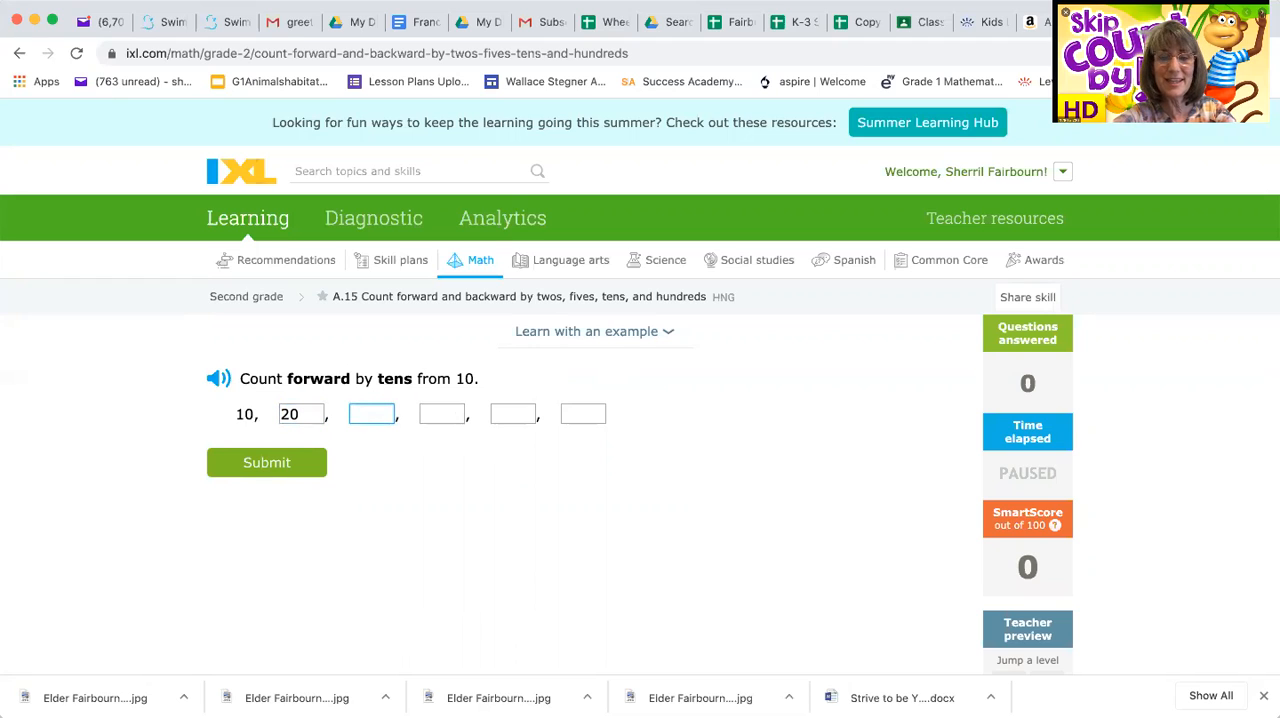
type("30")
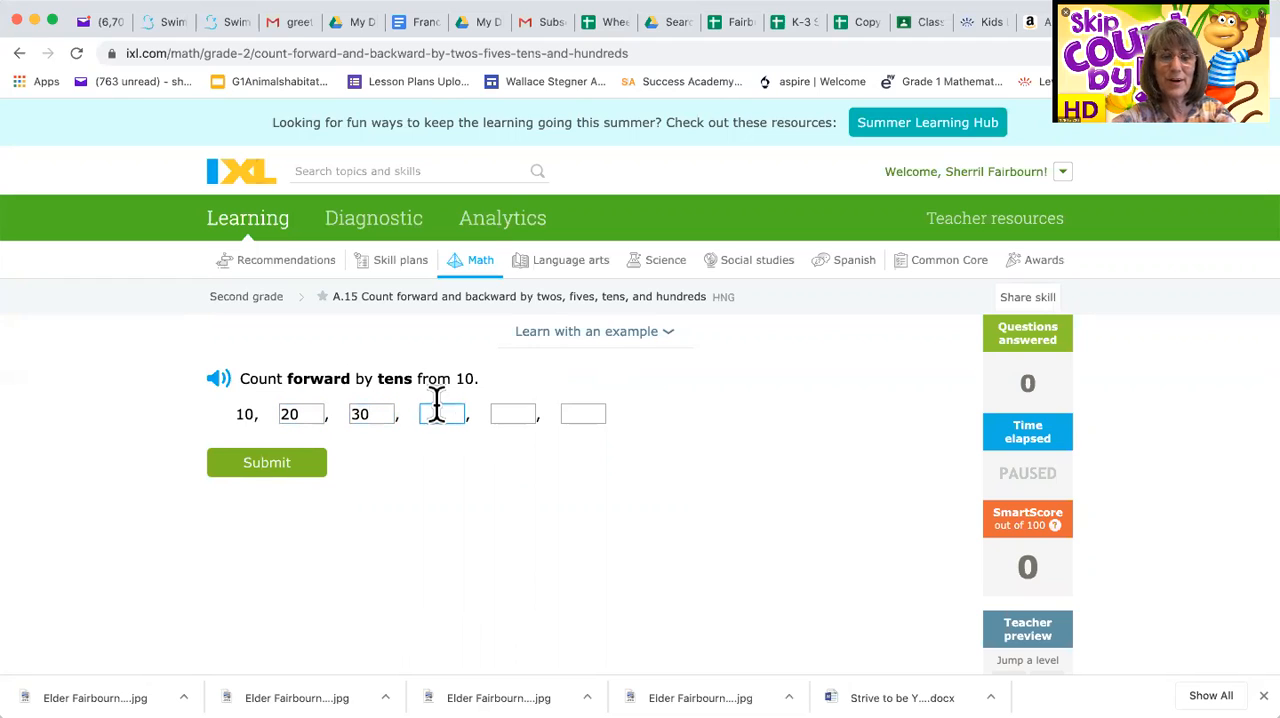
type("40")
left_click(582, 414)
type("6")
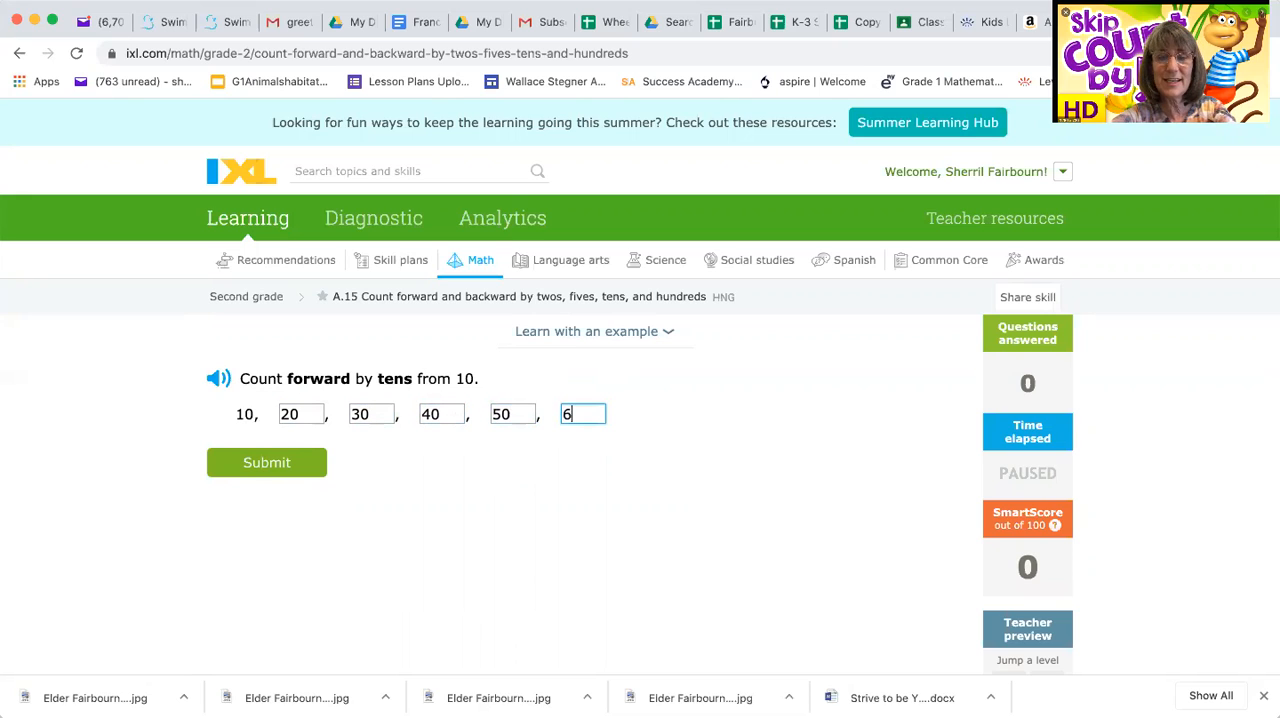
left_click(266, 462)
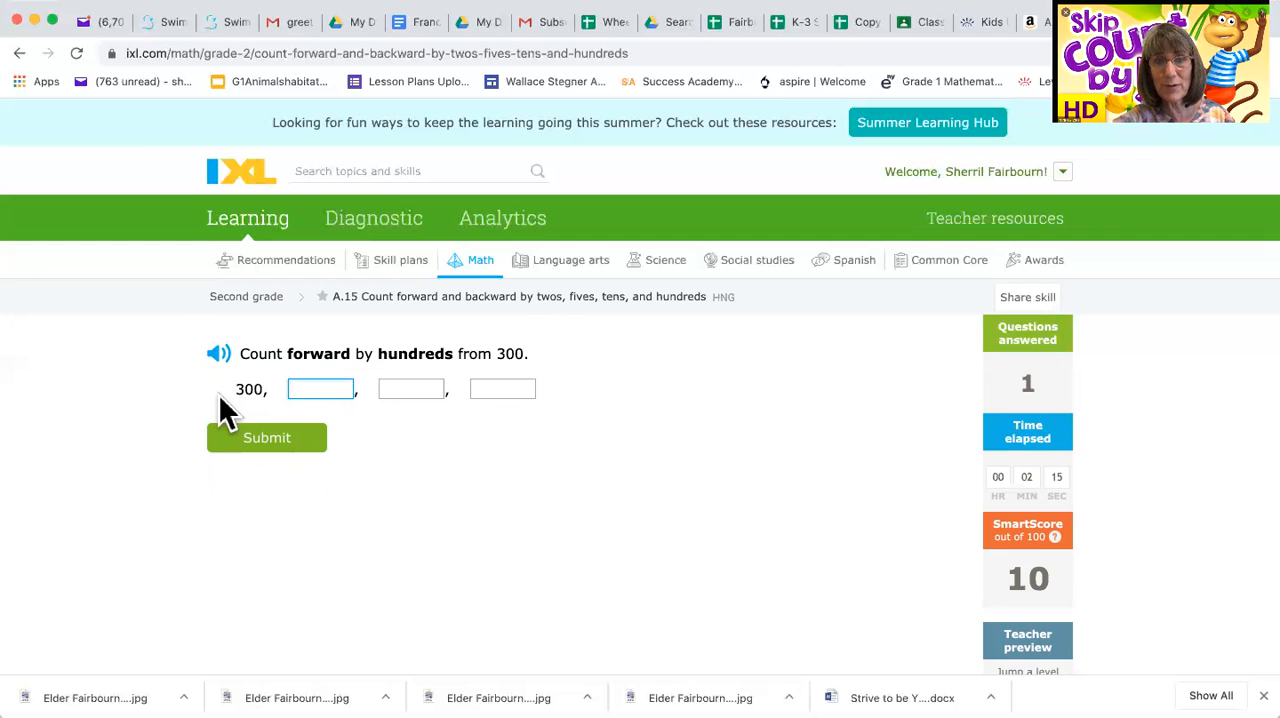
mouse_move(250, 404)
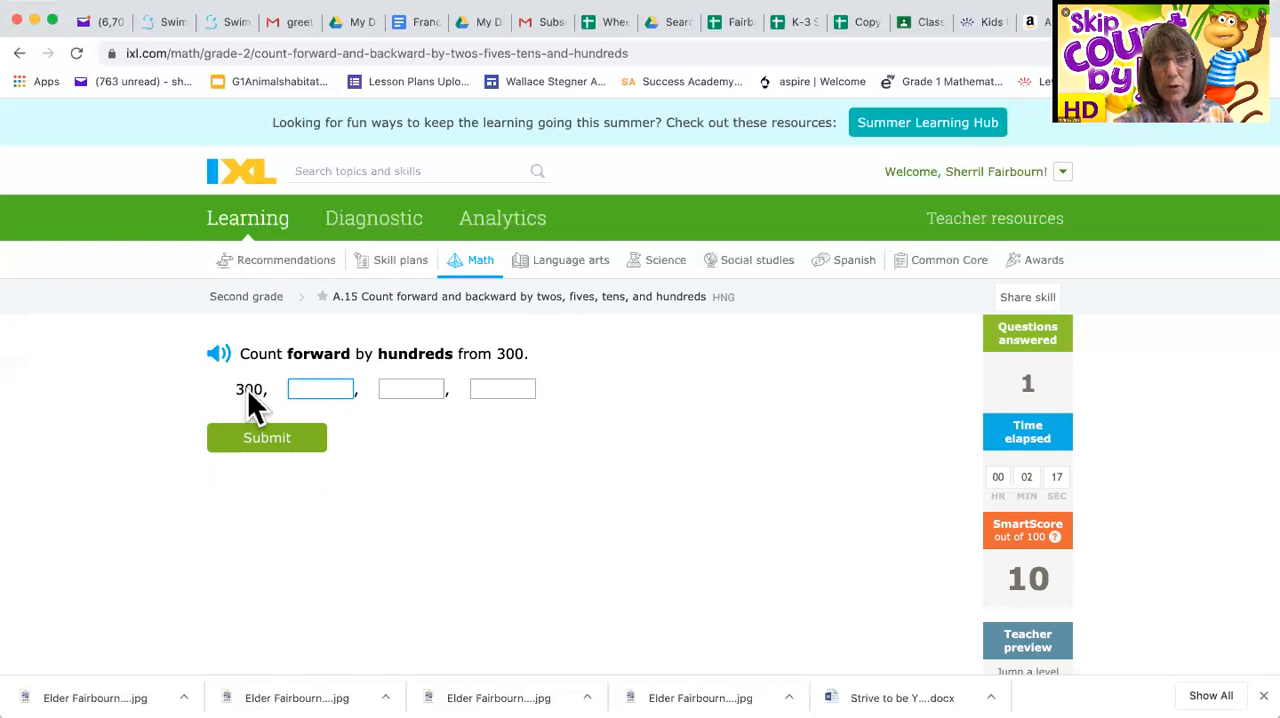
Step: Fill the hundreds-from-300 blanks with 400, 500, 600 and submit, raising the score to 19
type("400")
left_click(410, 390)
type("500")
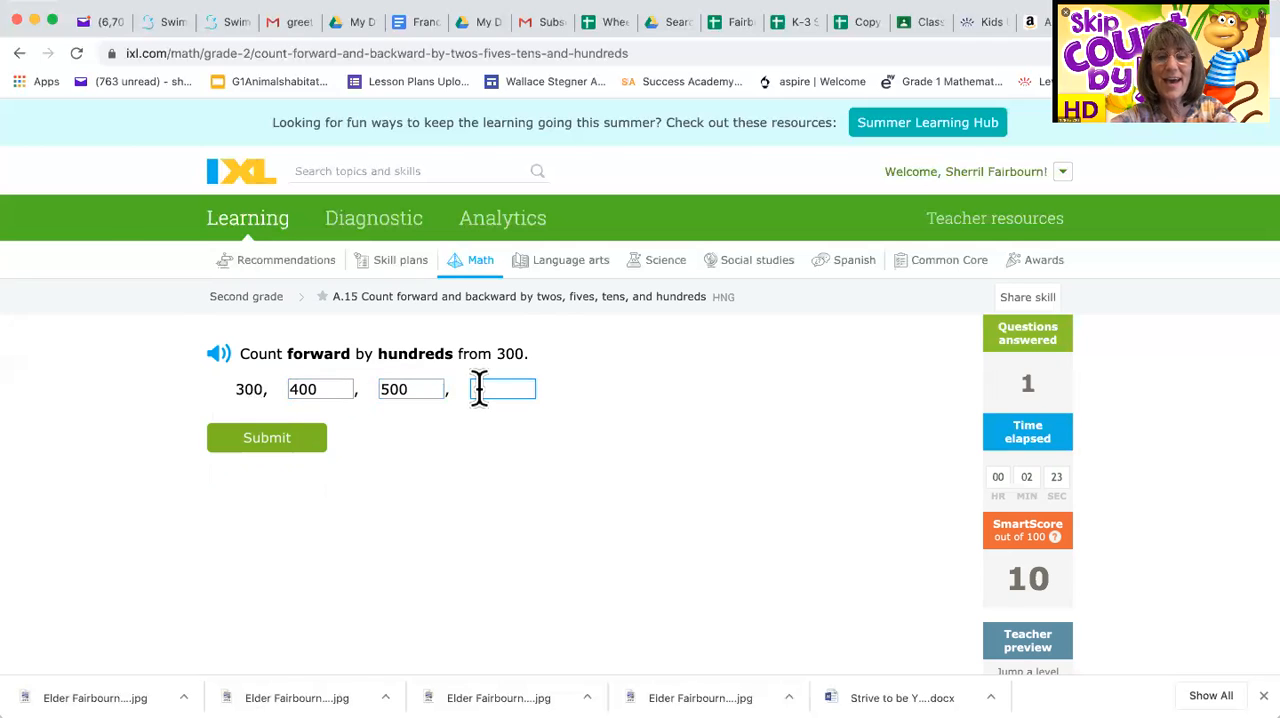
type("600")
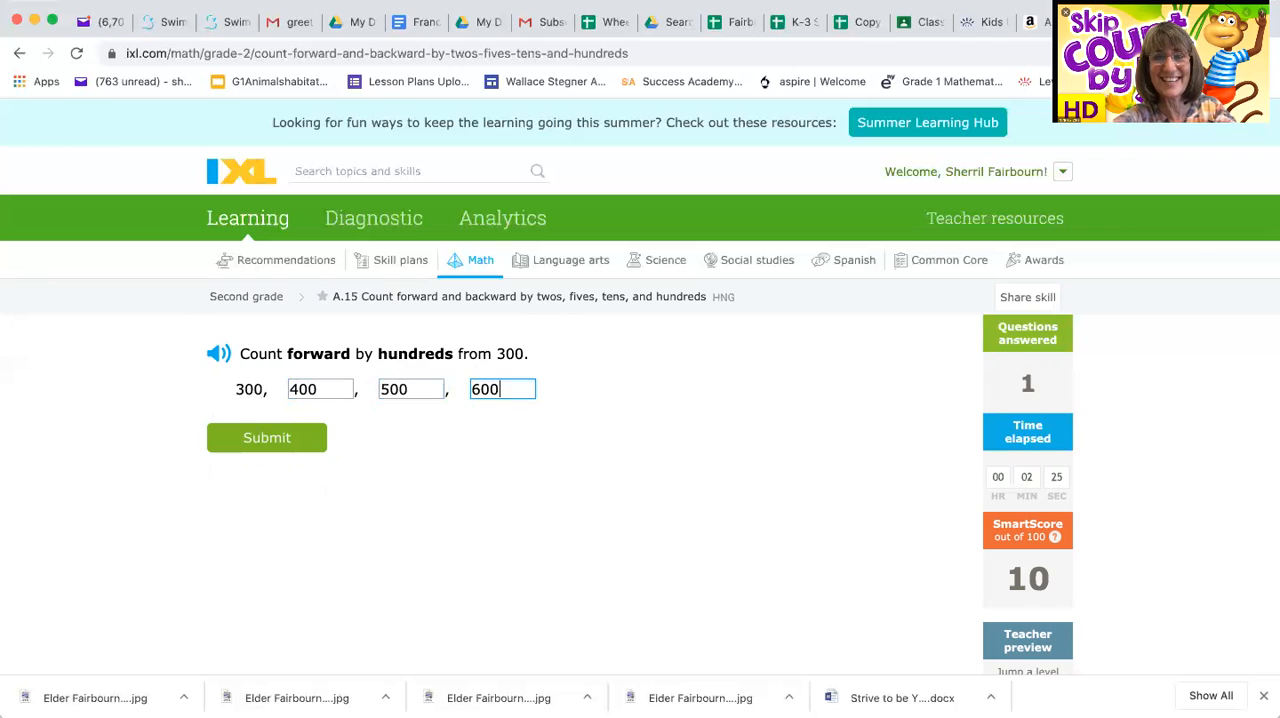
left_click(266, 436)
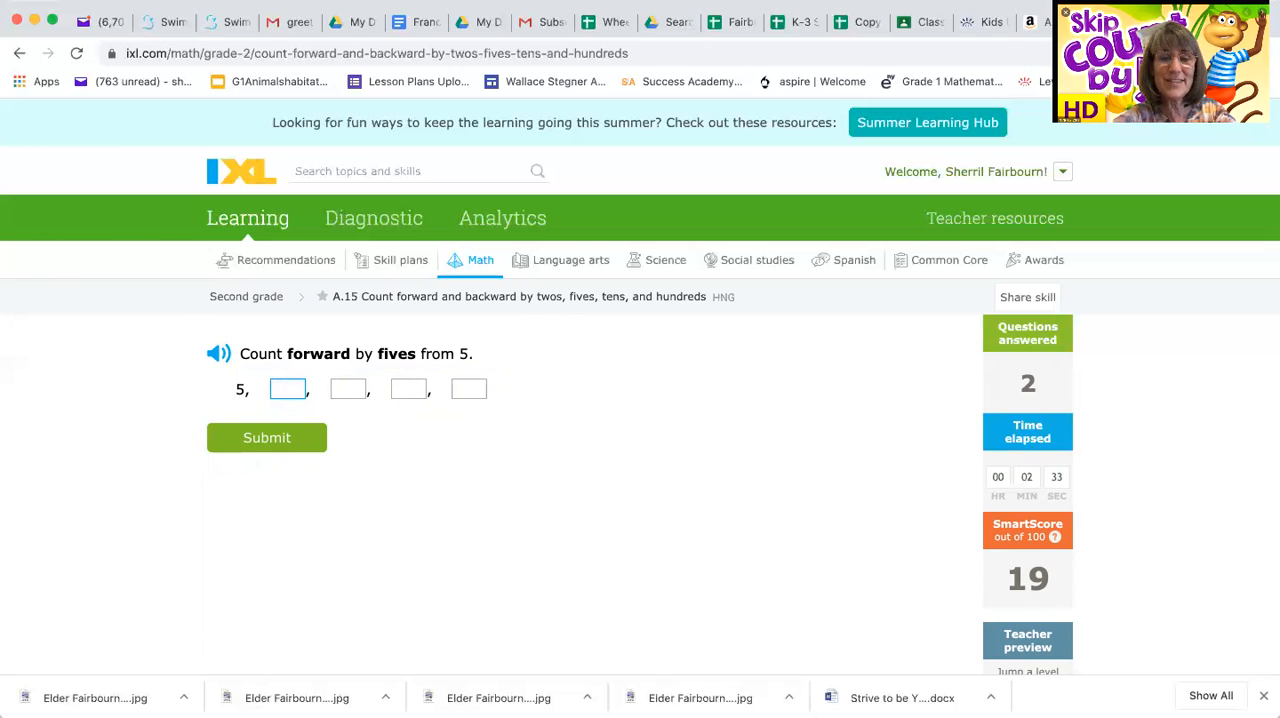
Step: Fill the fives-from-5 blanks with 15, 20 and the final value and submit, reaching 28
type("15")
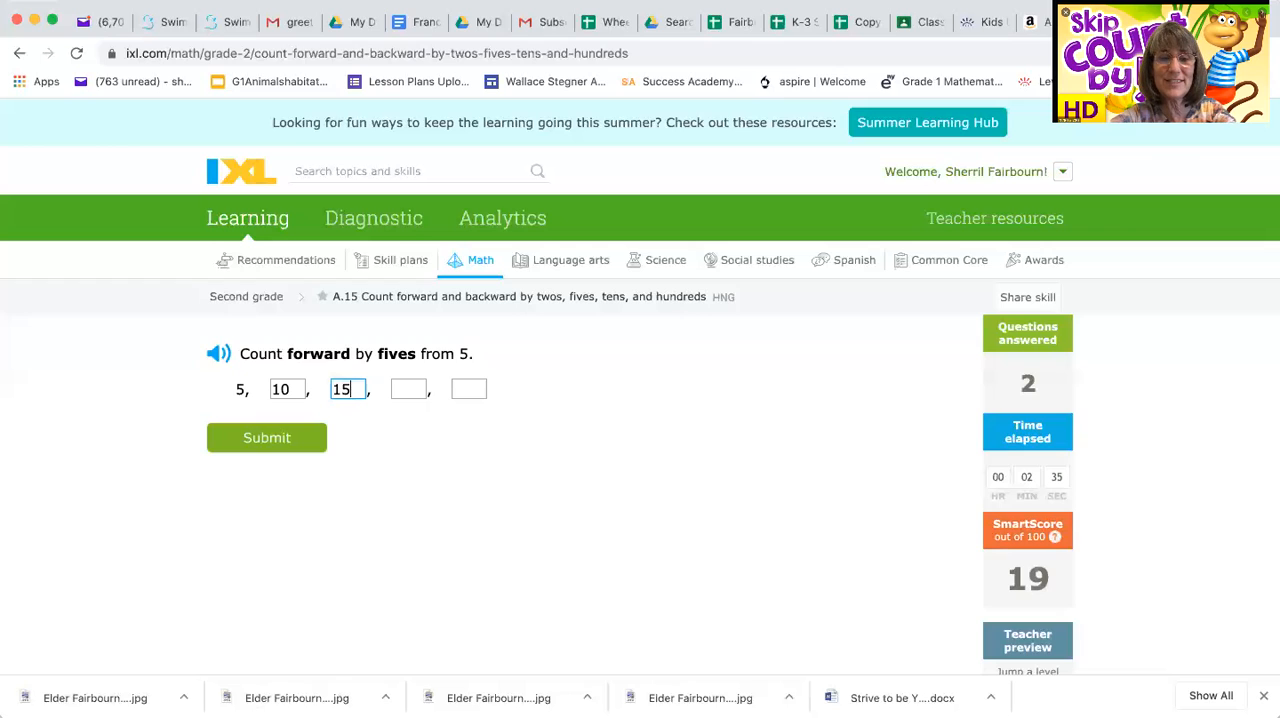
left_click(408, 388)
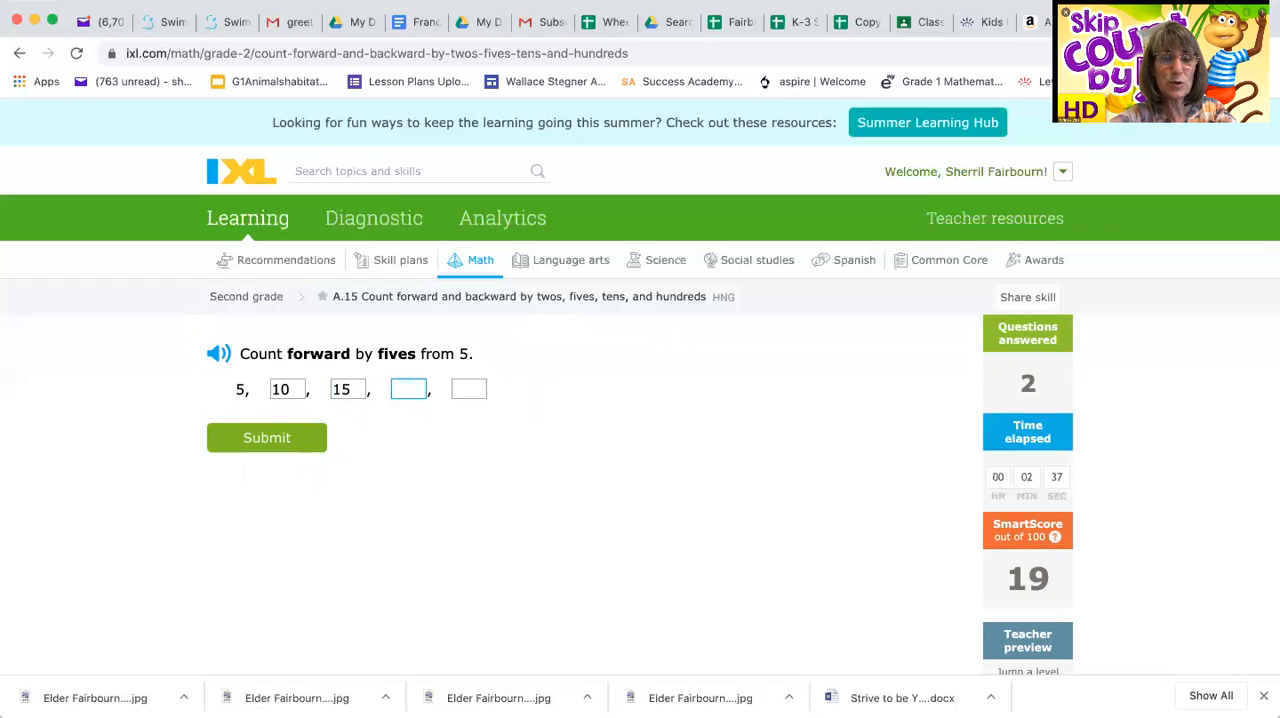
type("2")
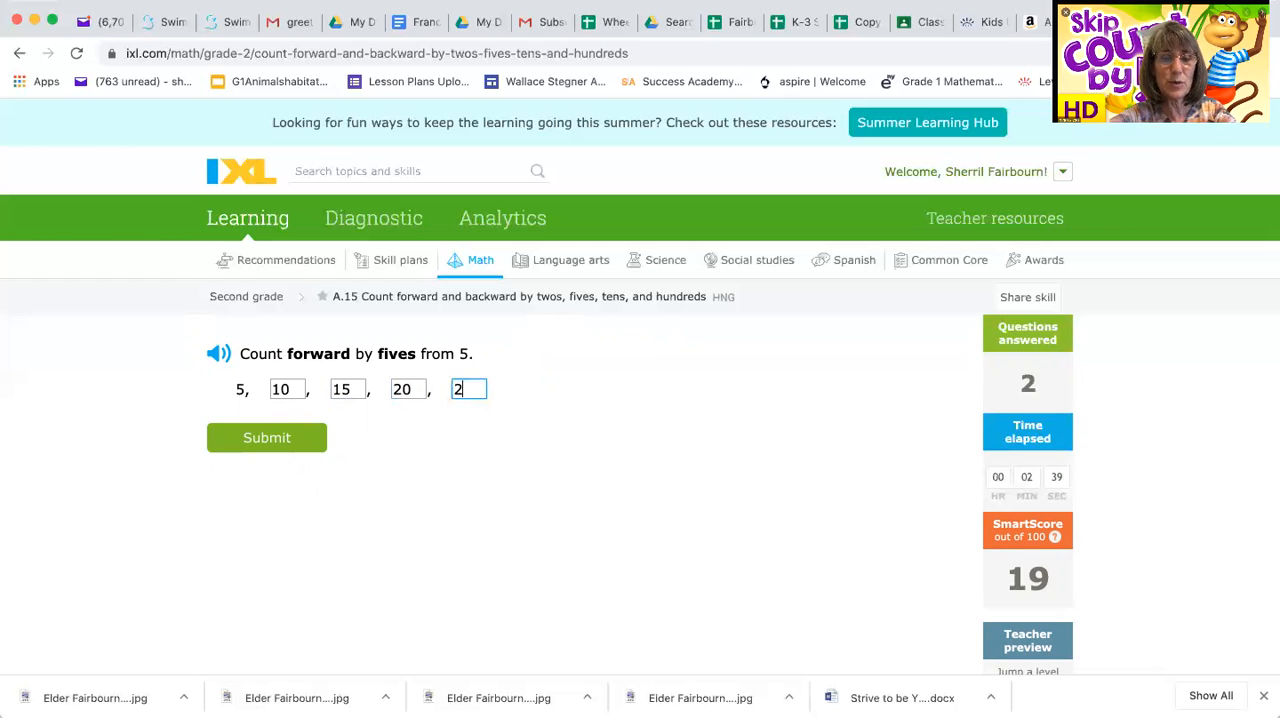
left_click(266, 436)
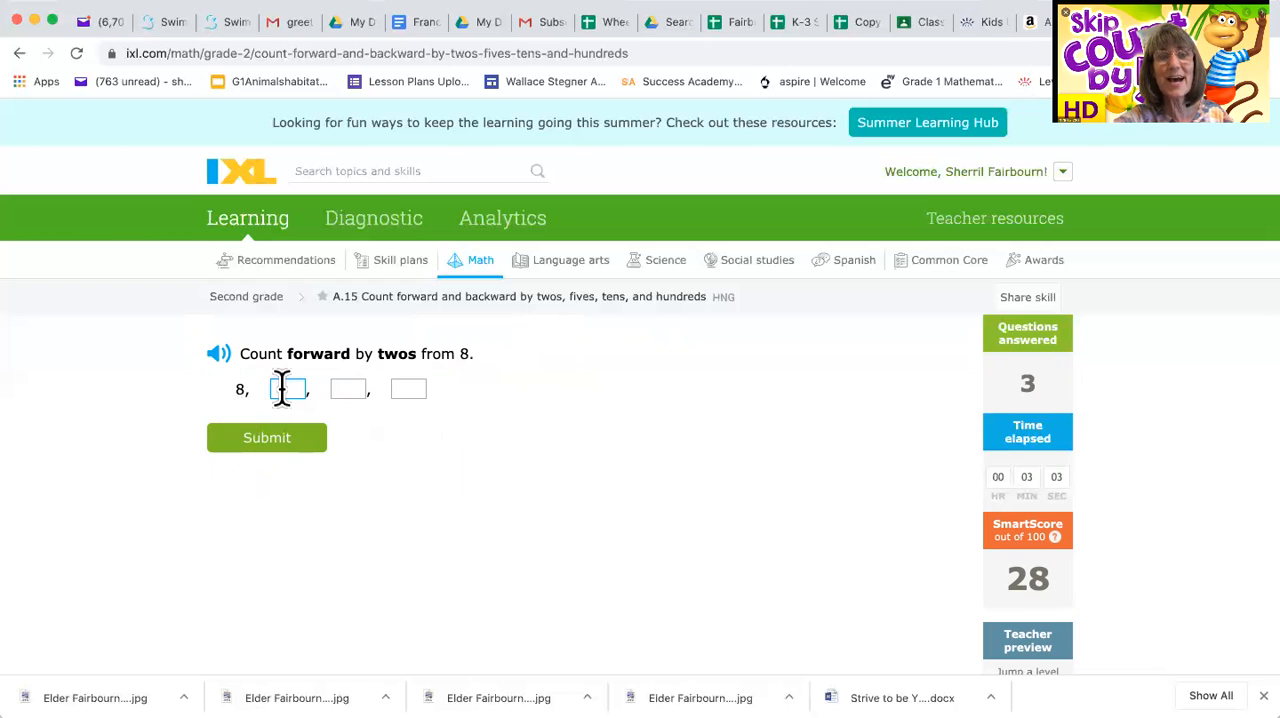
Step: Enter 10, 12, 14 for the twos-from-8 sequence and submit, raising the score to 36
type("10")
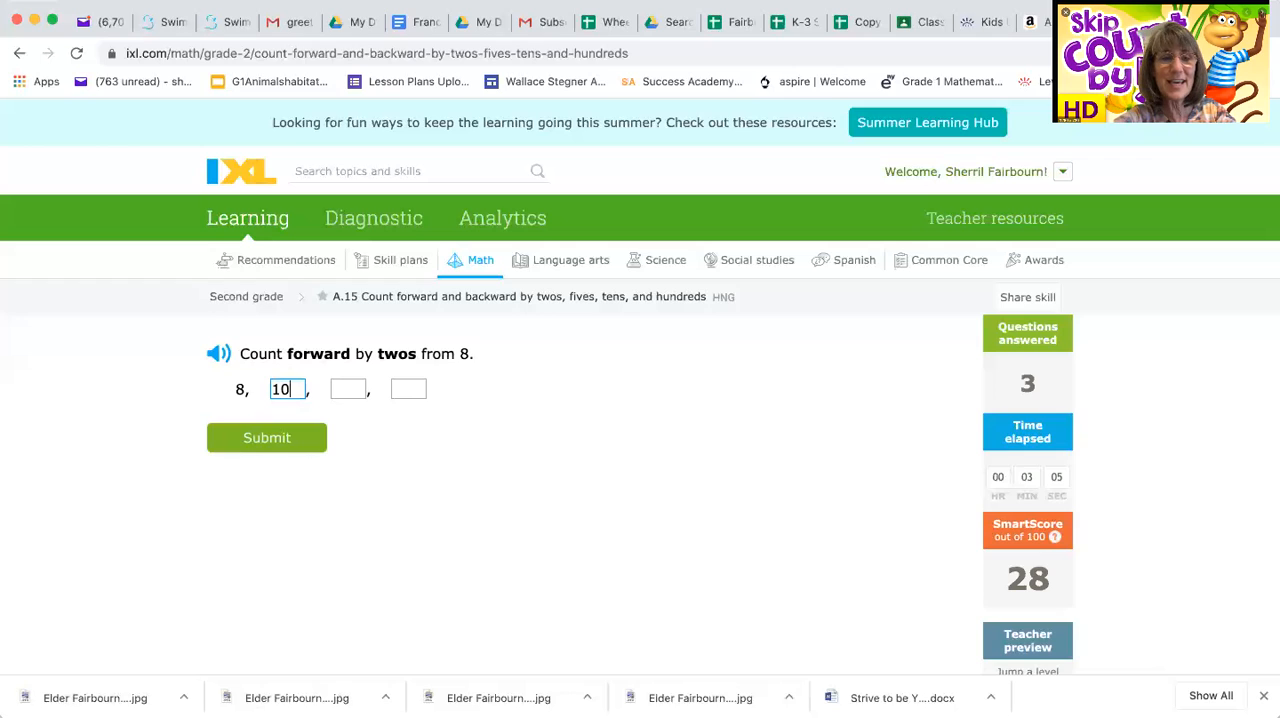
type("12")
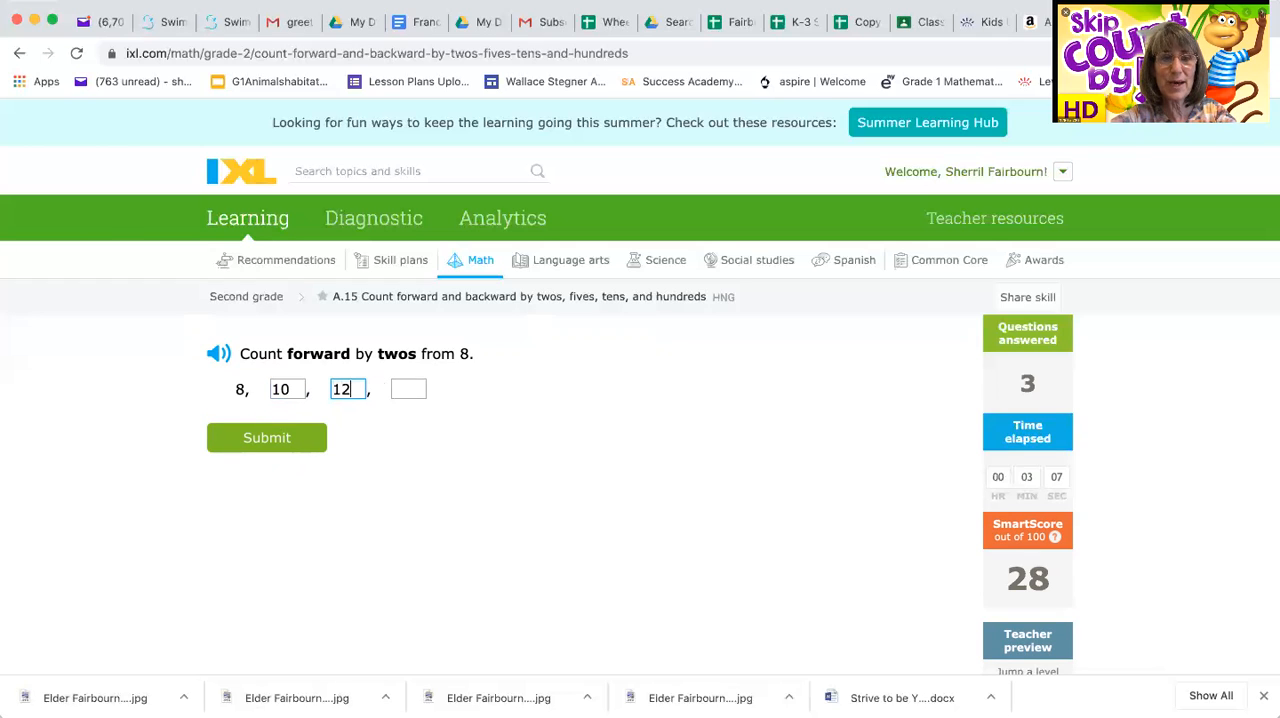
type("14")
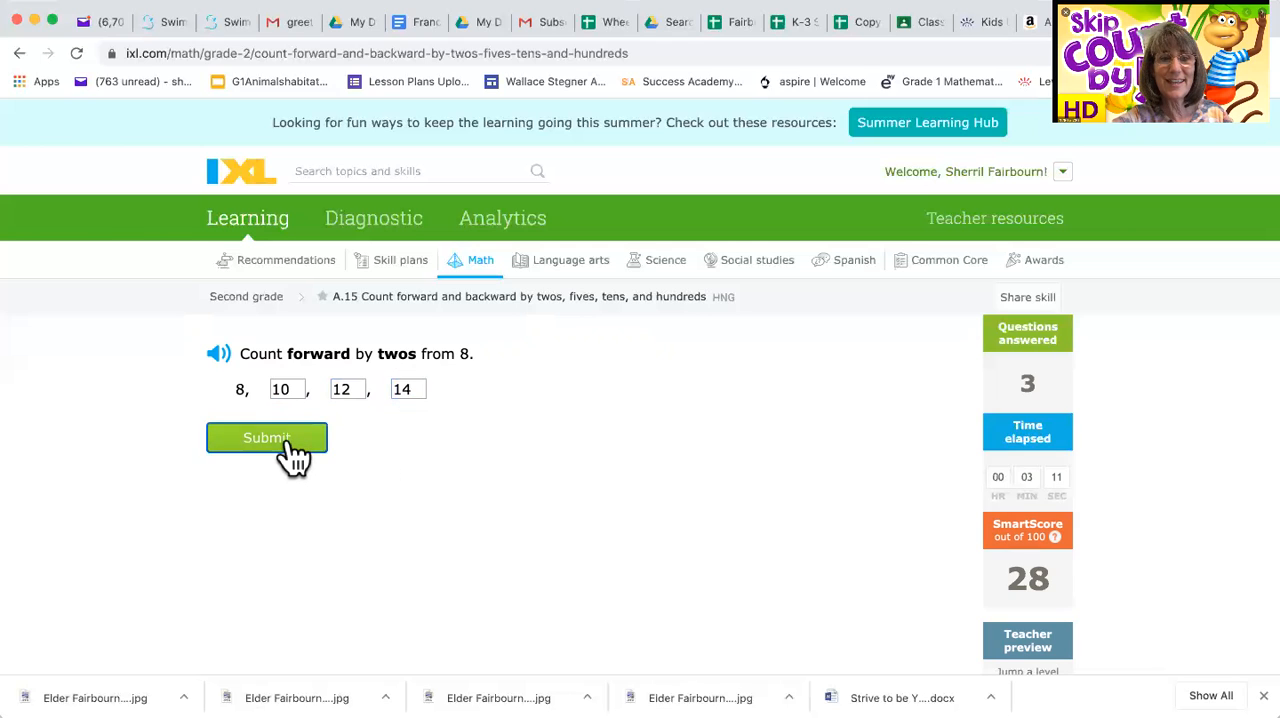
left_click(266, 438)
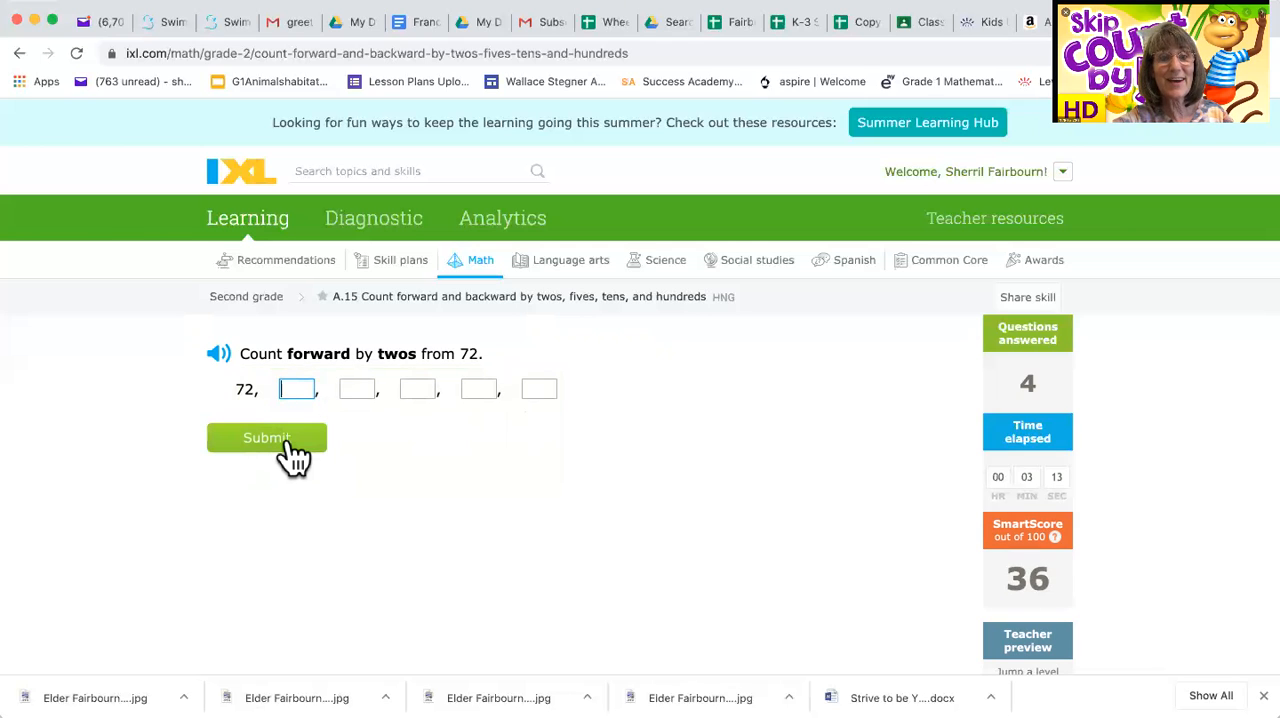
mouse_move(478, 380)
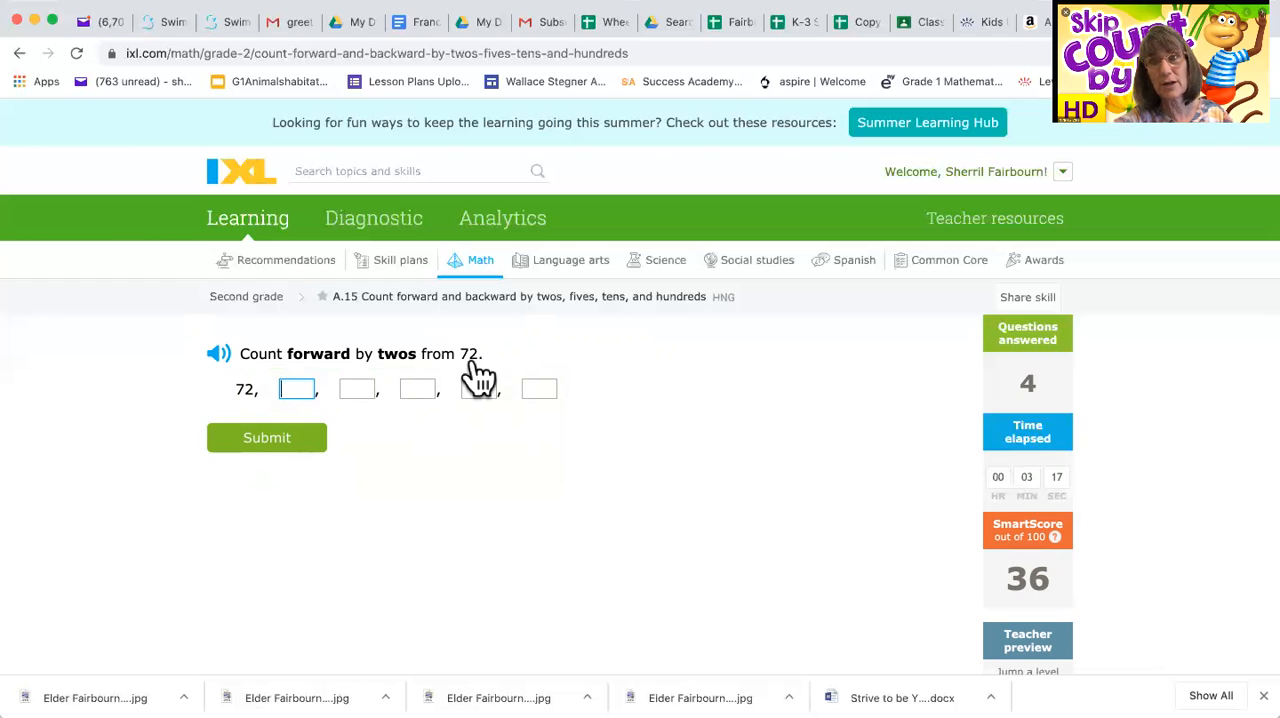
mouse_move(256, 384)
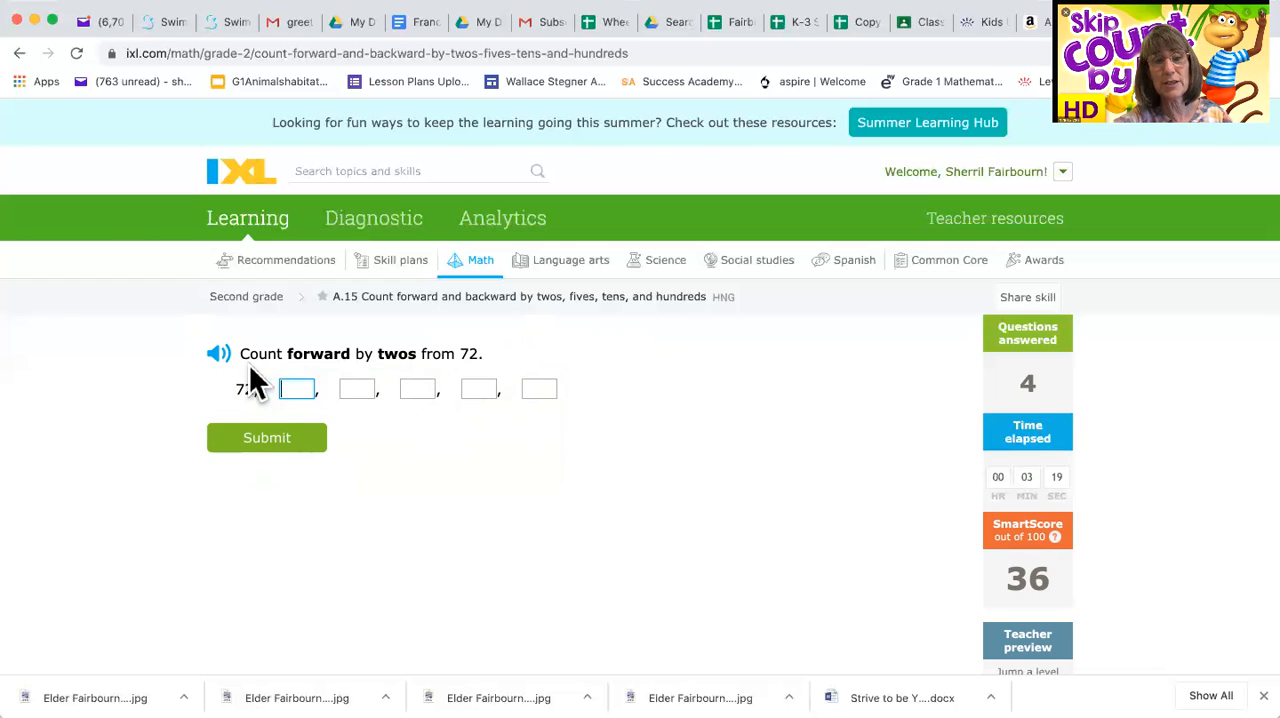
mouse_move(248, 408)
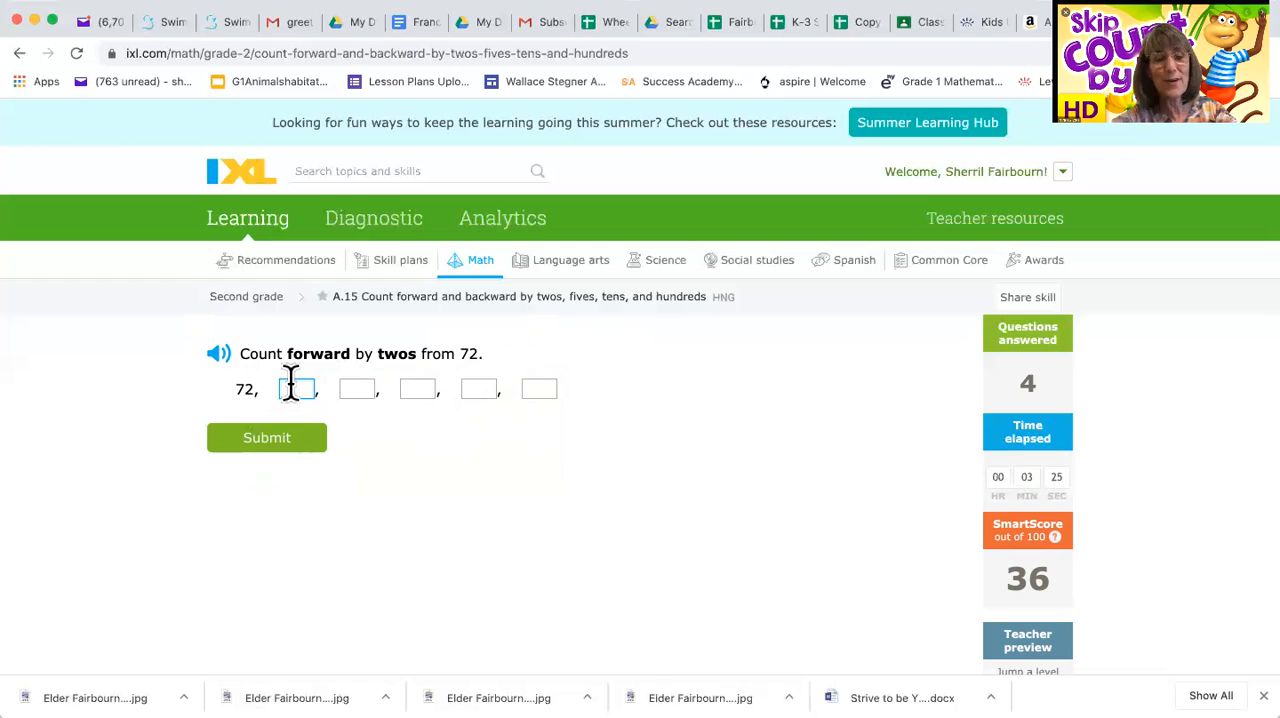
Step: Enter 74, 76, 78, 80, 82 for the twos-from-72 sequence and submit, reaching SmartScore 43
type("74")
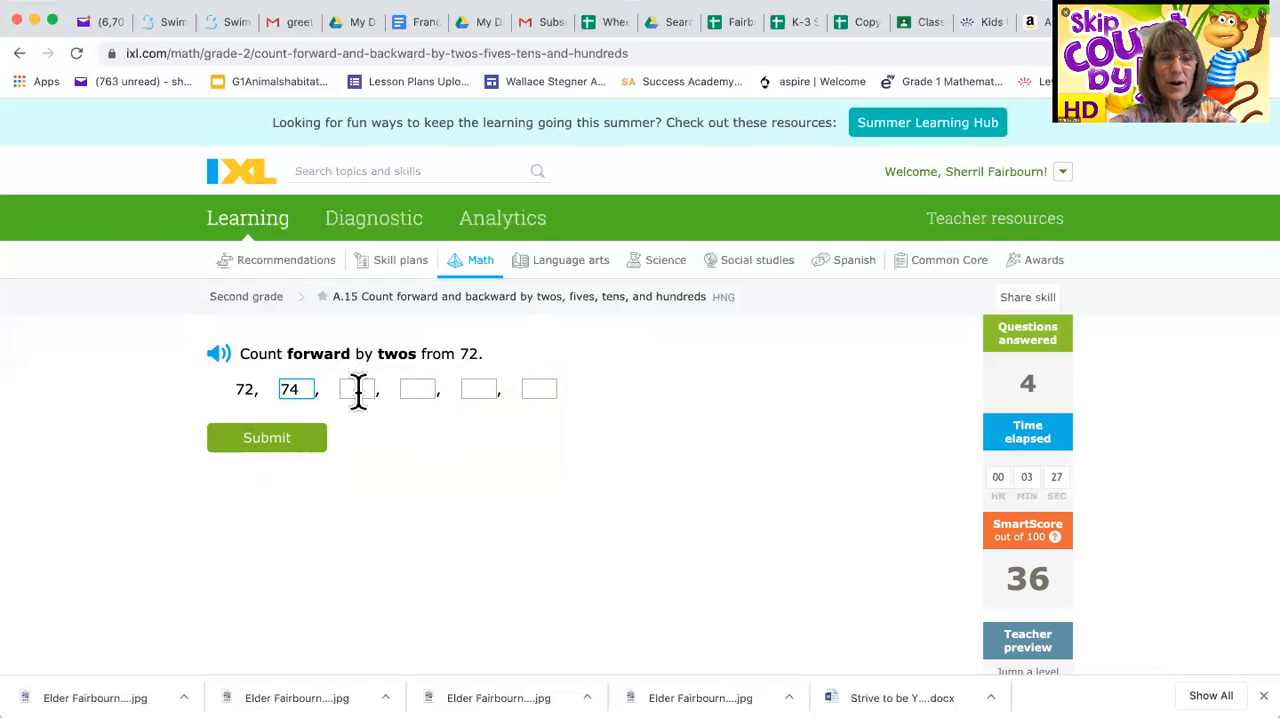
type("76")
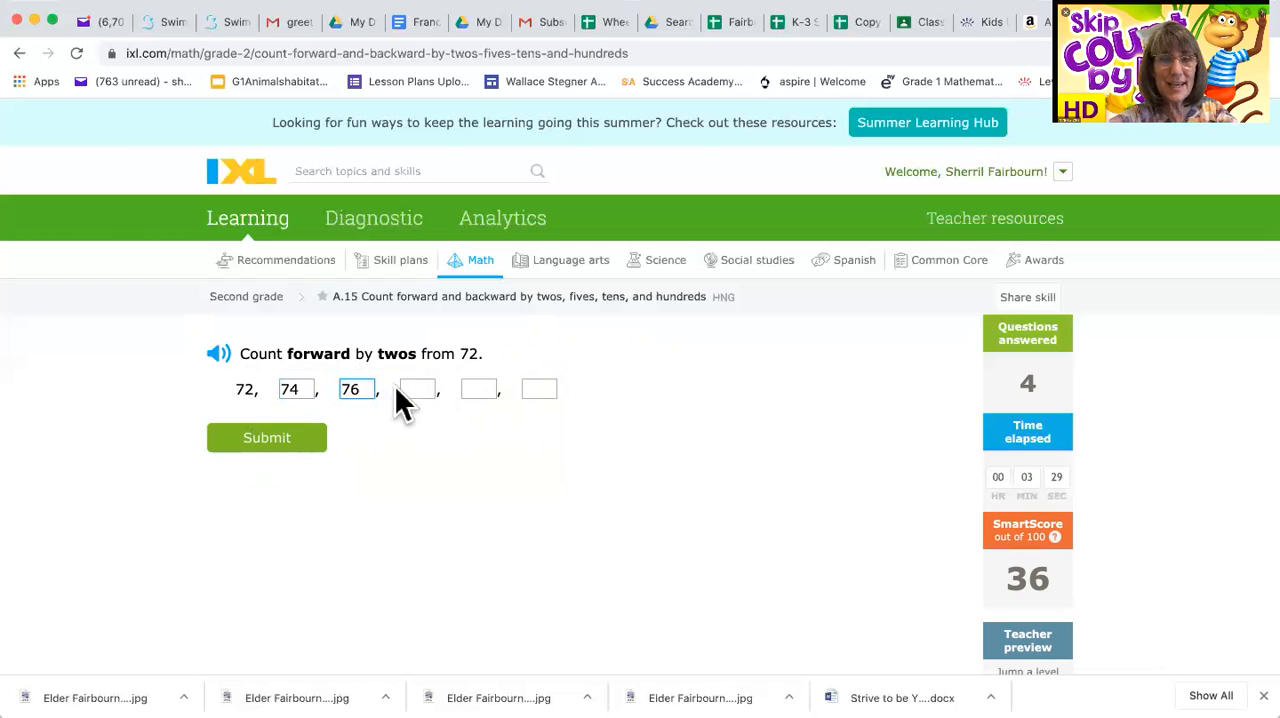
type("78")
left_click(478, 390)
type("8")
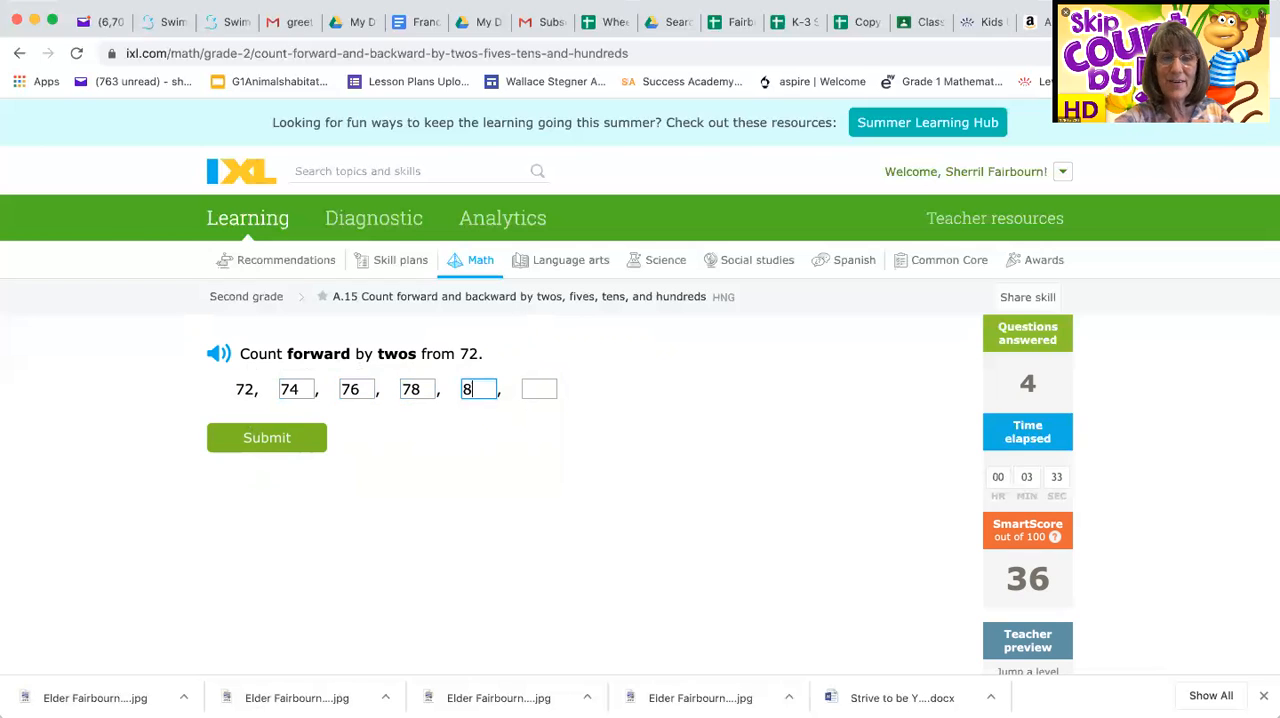
type("0")
left_click(538, 388)
type("8")
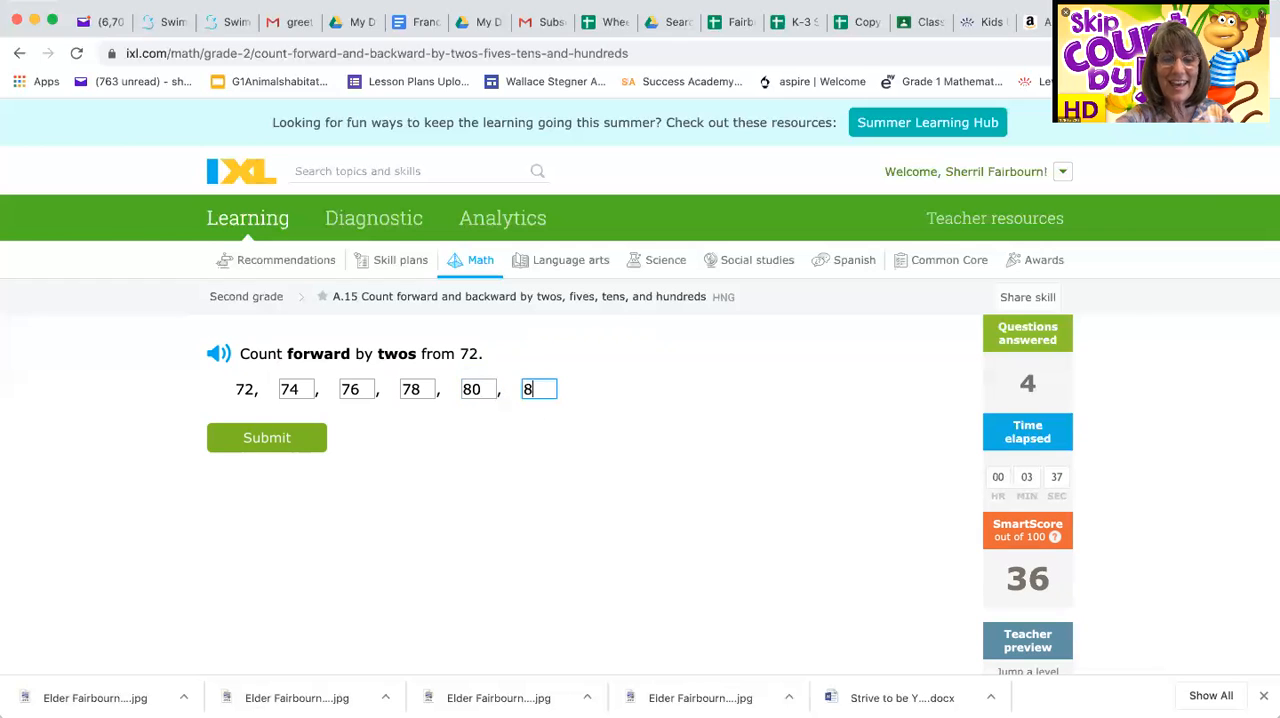
type("2")
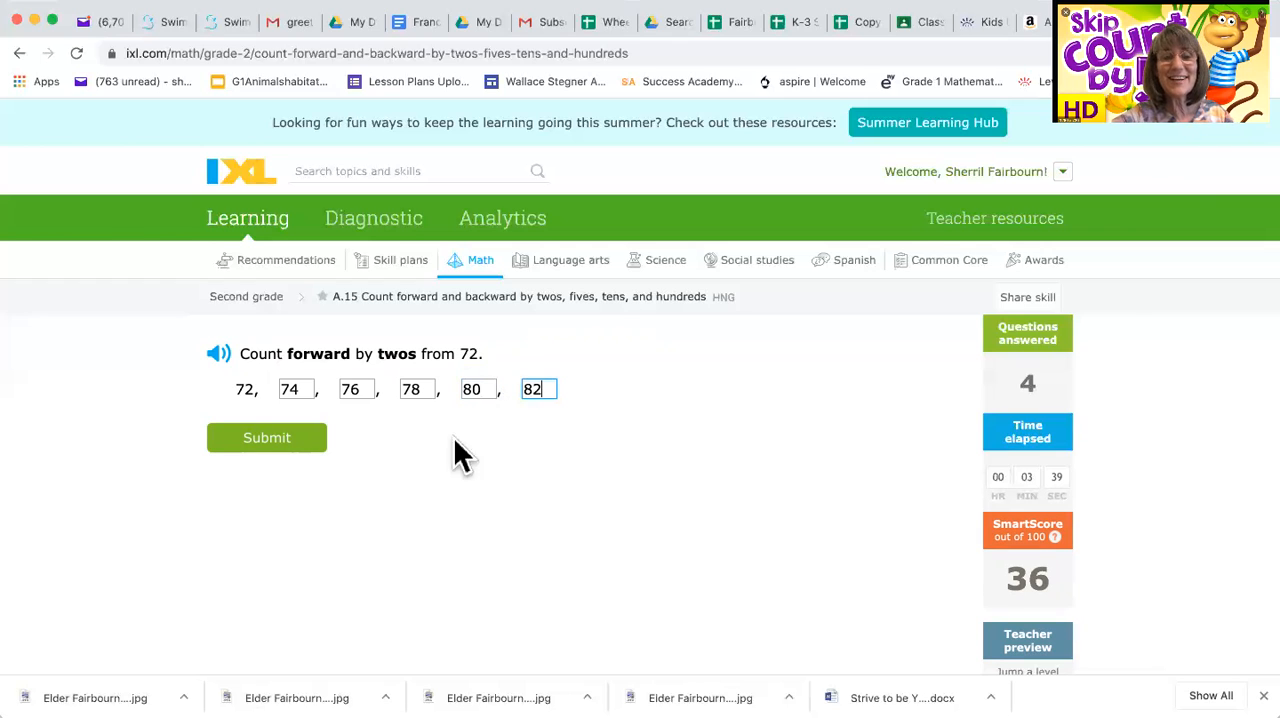
left_click(266, 436)
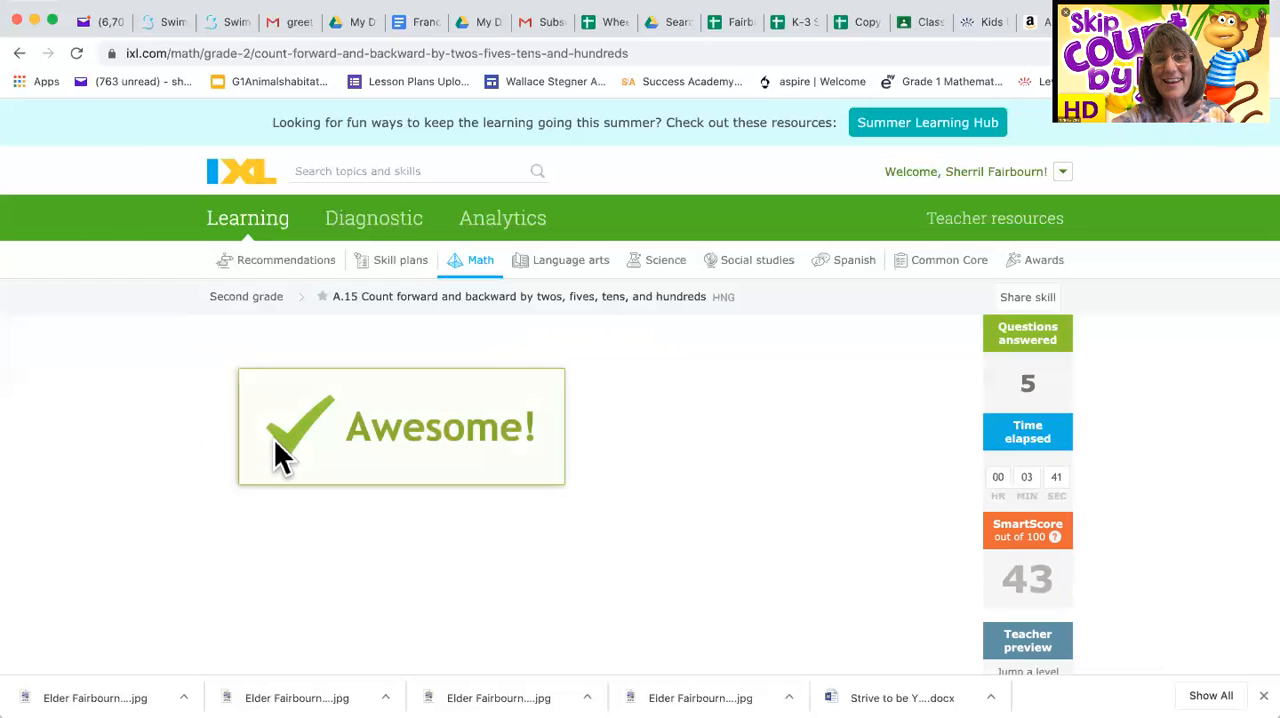